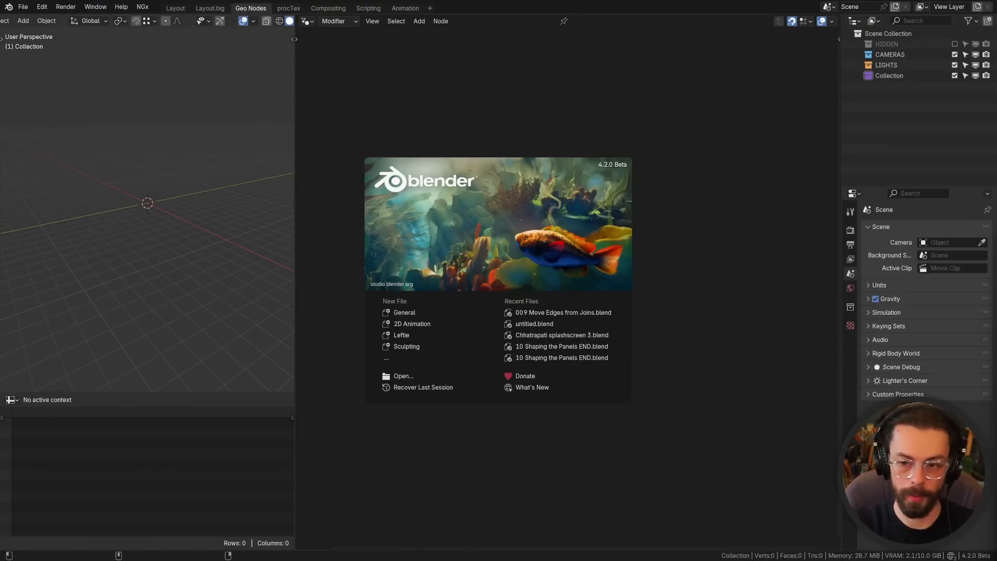
- Add a cube mesh and give it a new Geometry Nodes modifier
key("shift+a")
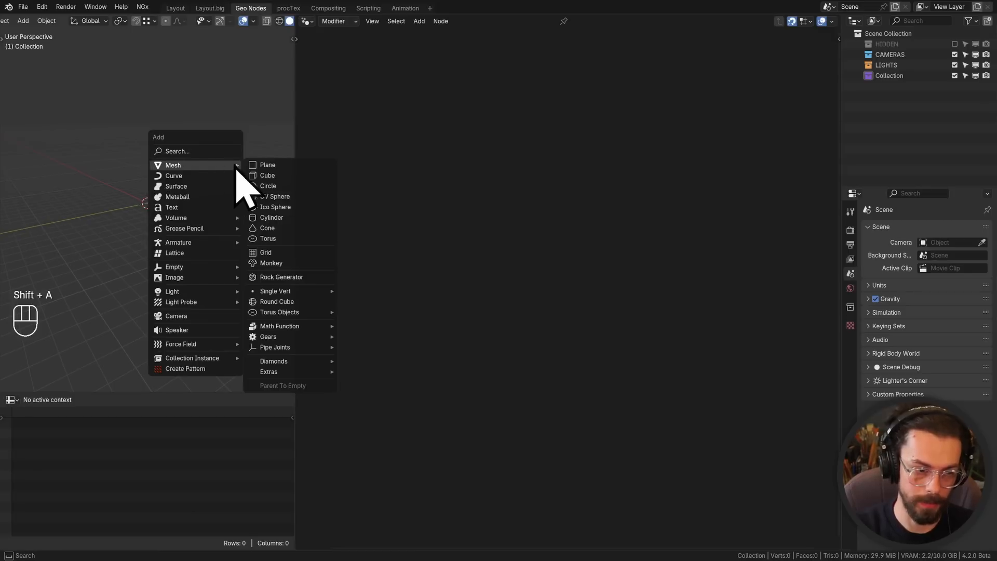
left_click(267, 175)
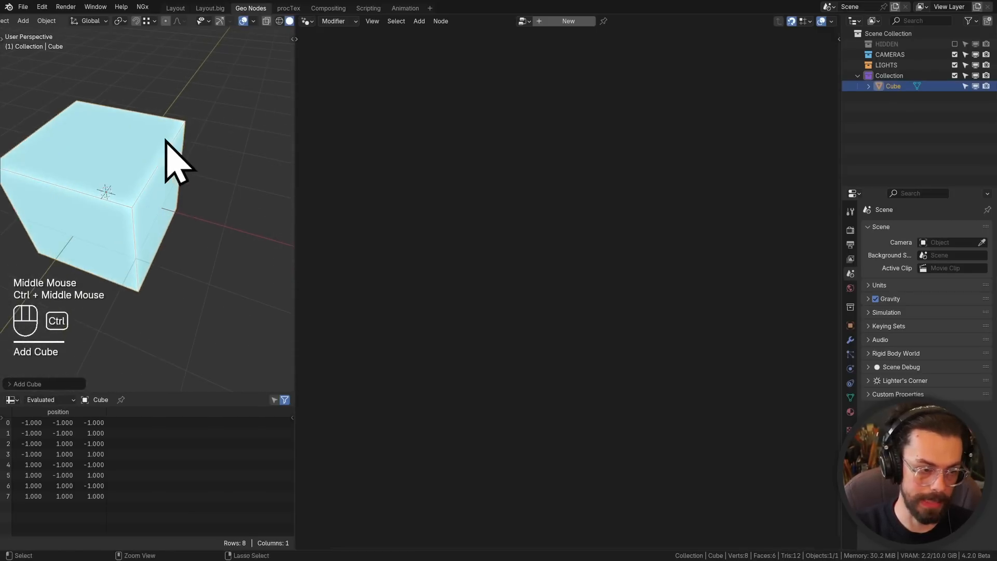
left_click(567, 21)
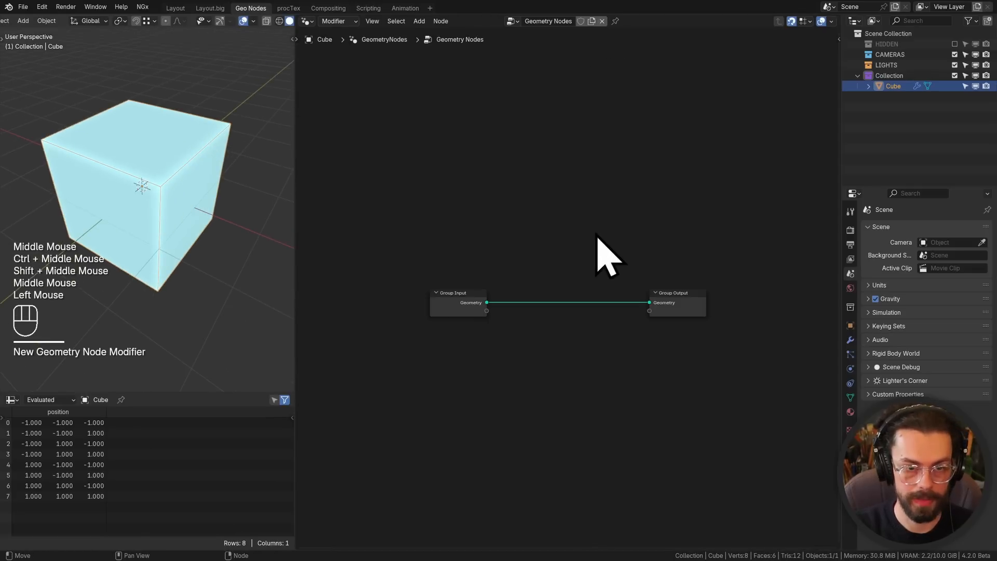
scroll("up", 3)
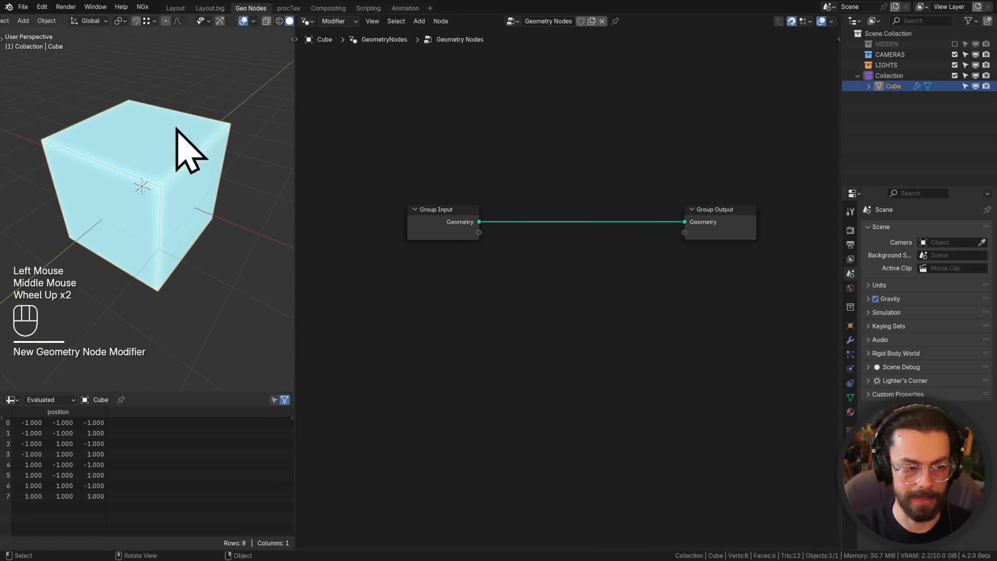
mouse_move(579, 197)
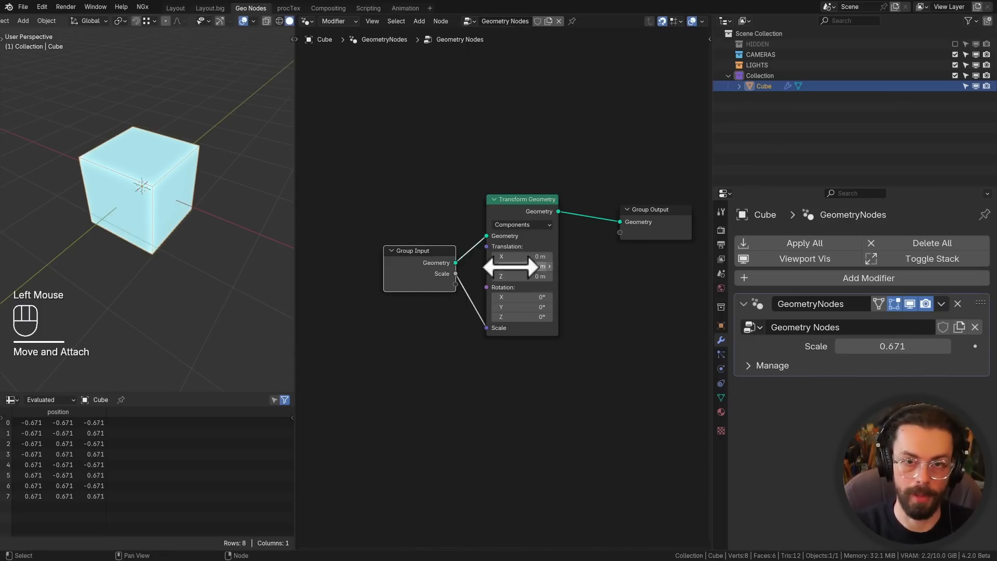
- Add the Suzanne monkey mesh, then select the cube and edit its group sockets
key("shift+a")
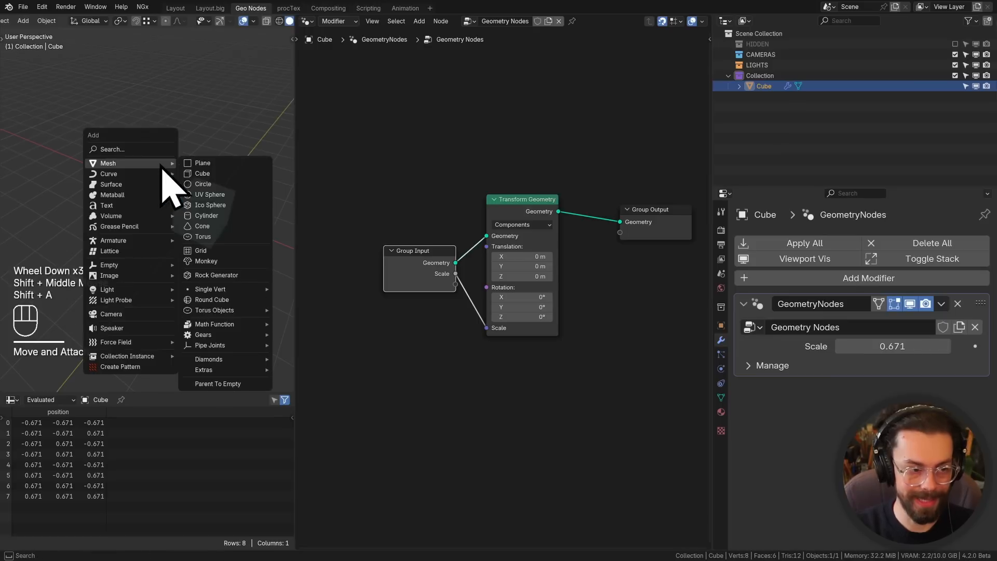
left_click(206, 260)
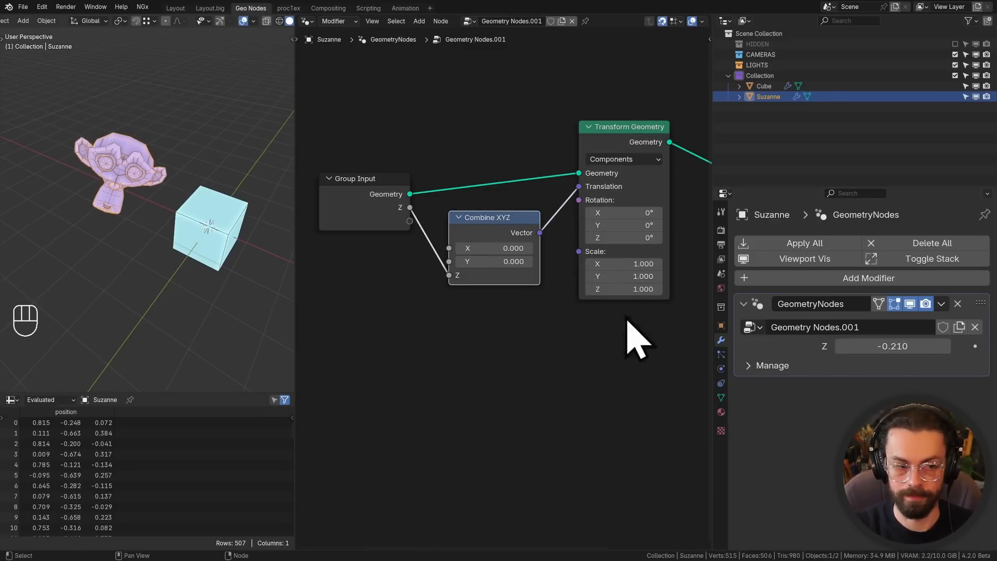
double_click(764, 85)
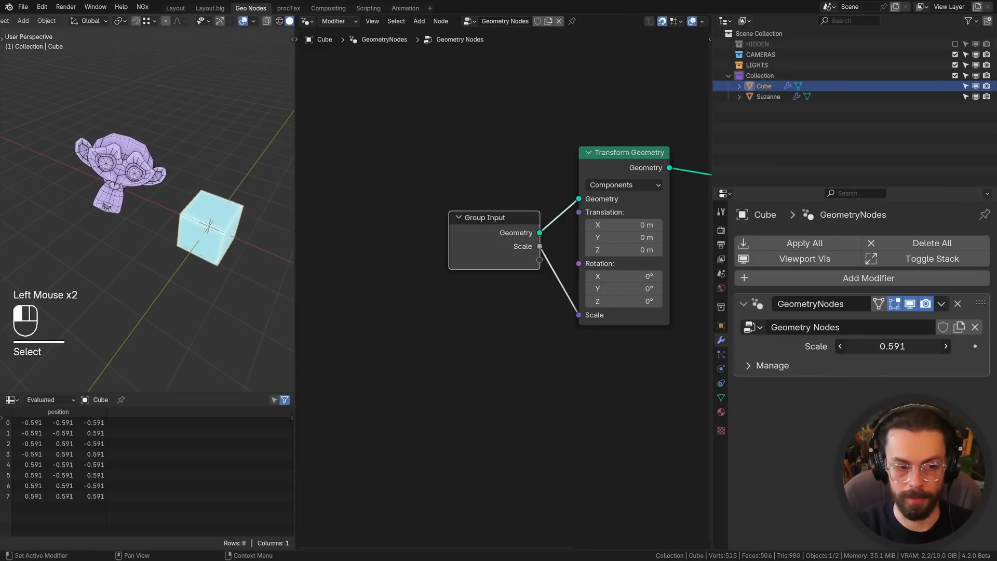
right_click(893, 346)
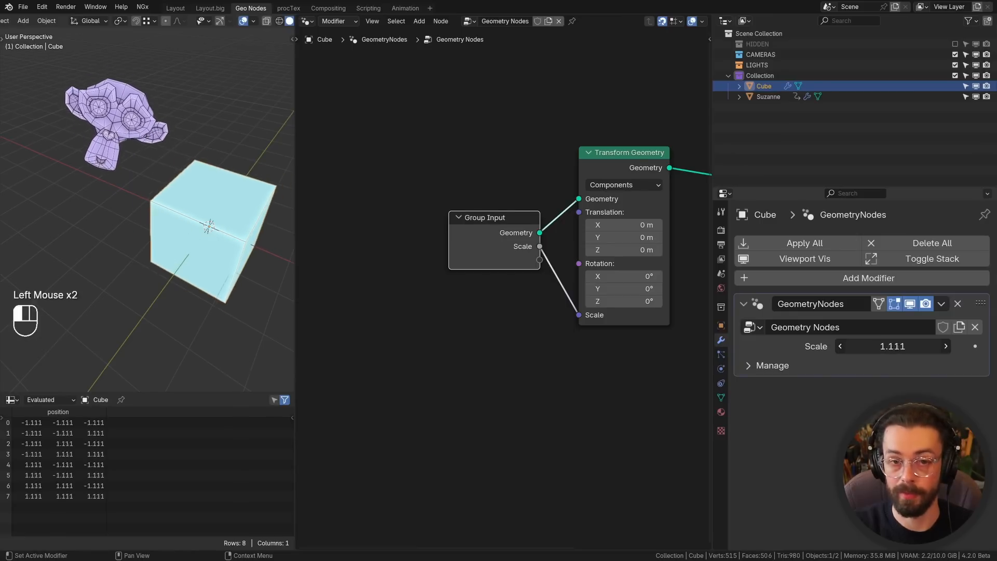
scroll("down", 3)
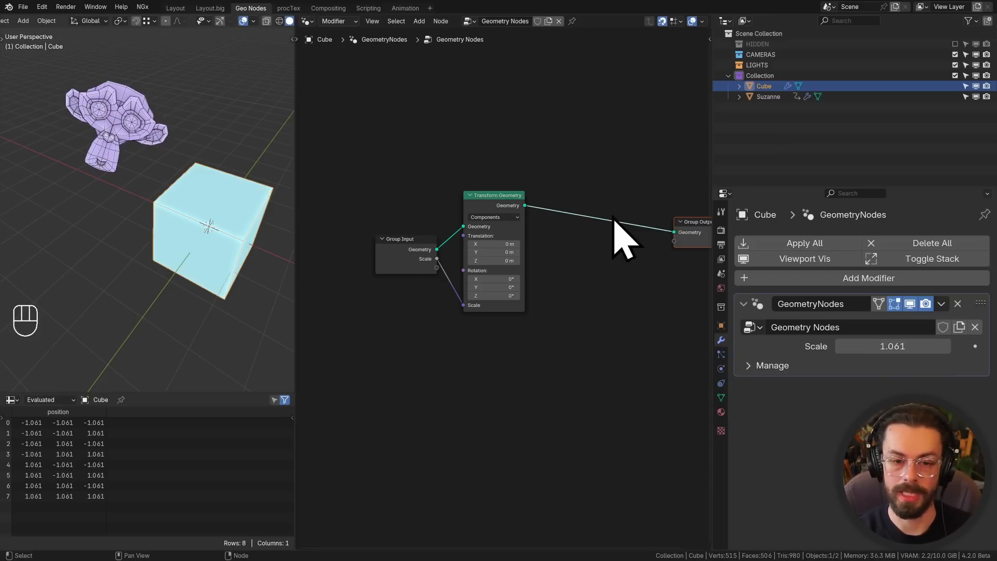
mouse_move(541, 255)
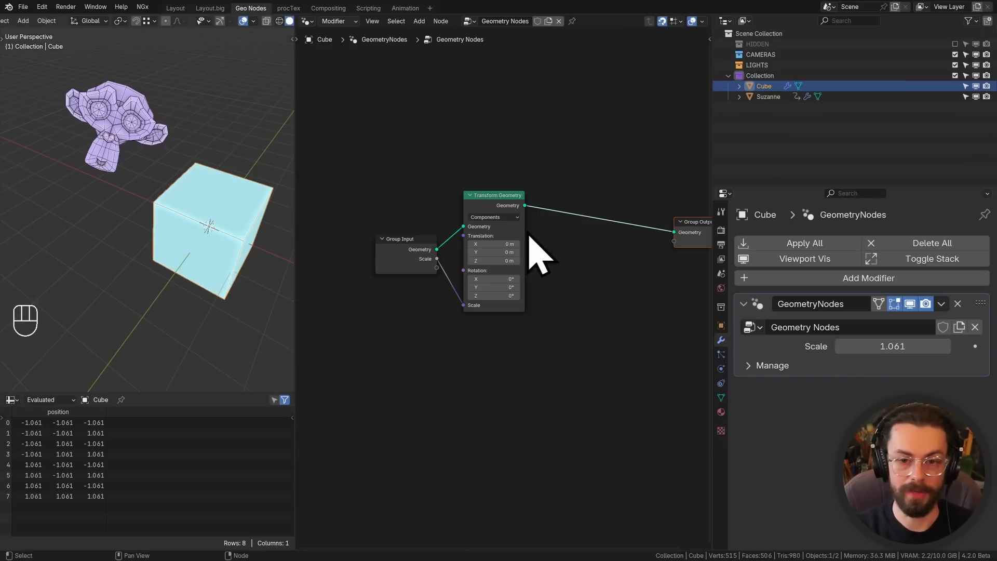
mouse_move(671, 327)
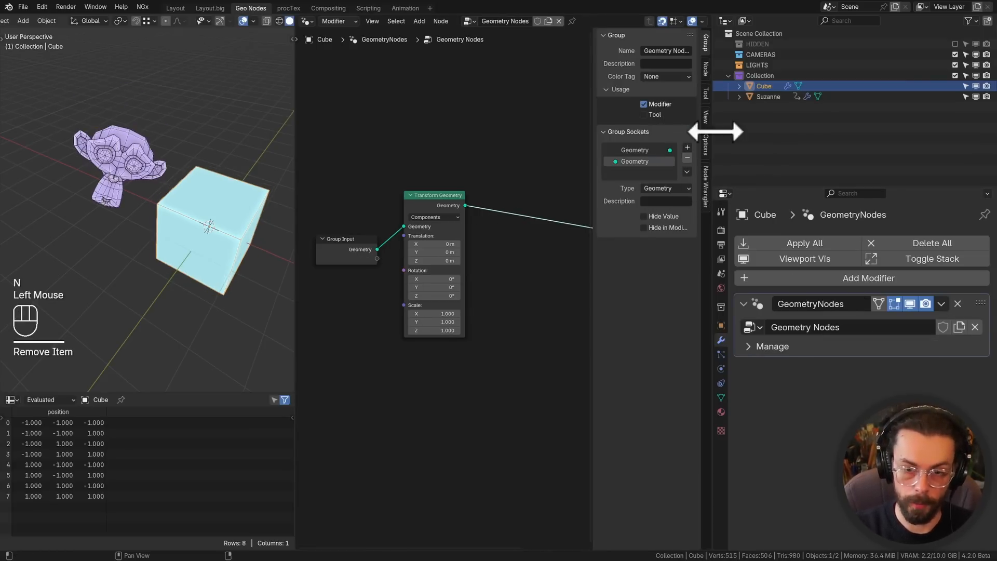
- Remove Suzanne's Z input and wrap a Value node into a group driving her Z offset
left_click(769, 96)
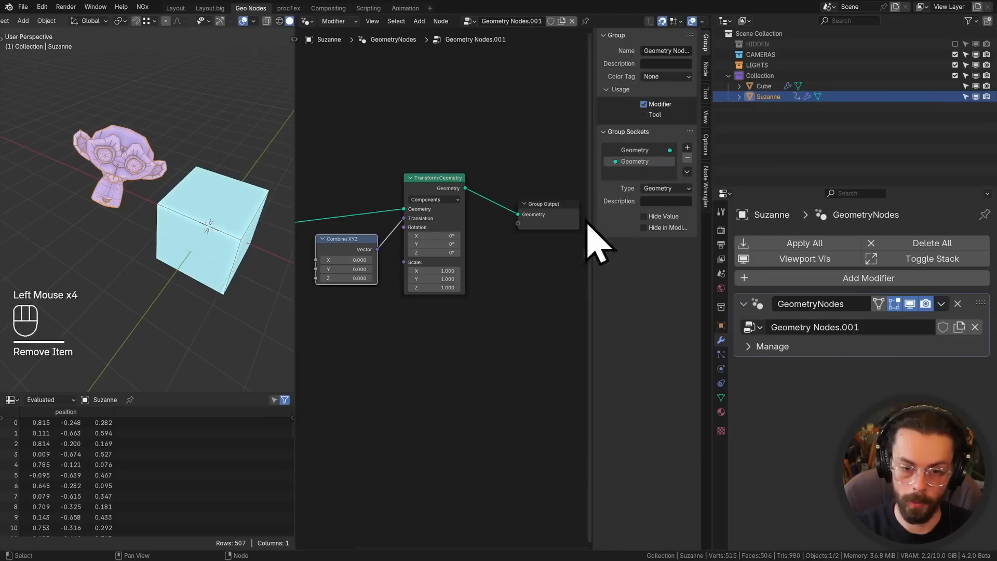
key("g")
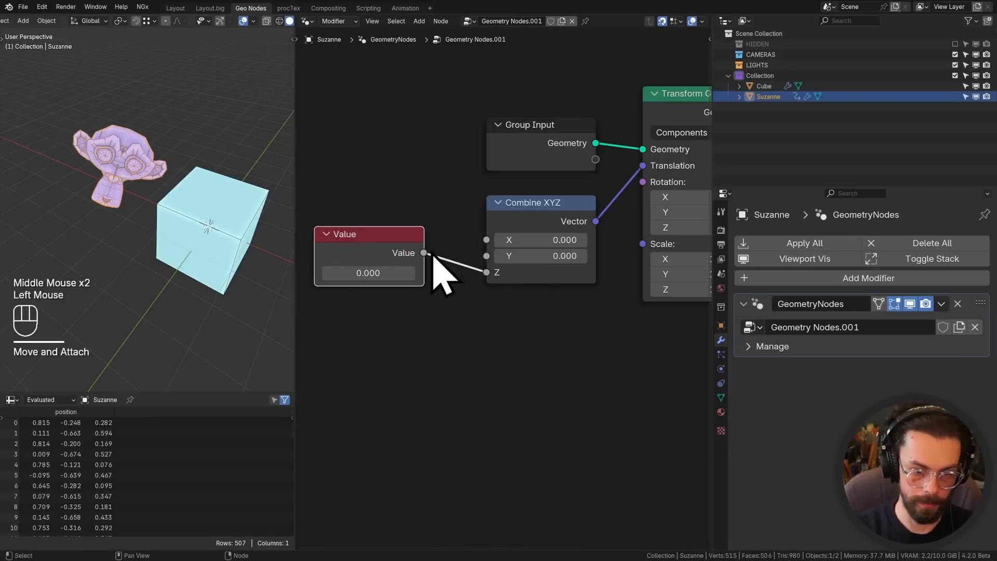
key("ctrl+g")
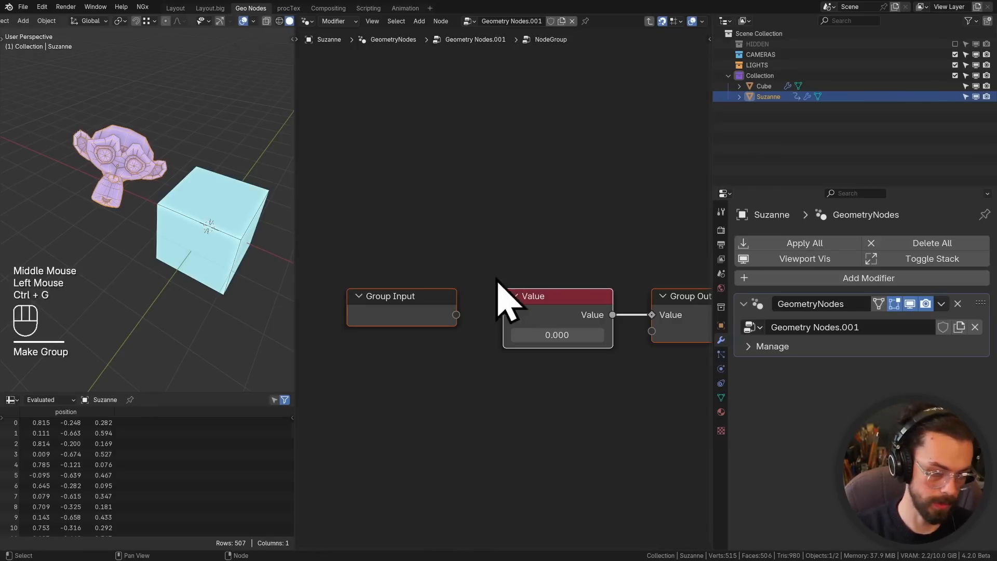
key("x")
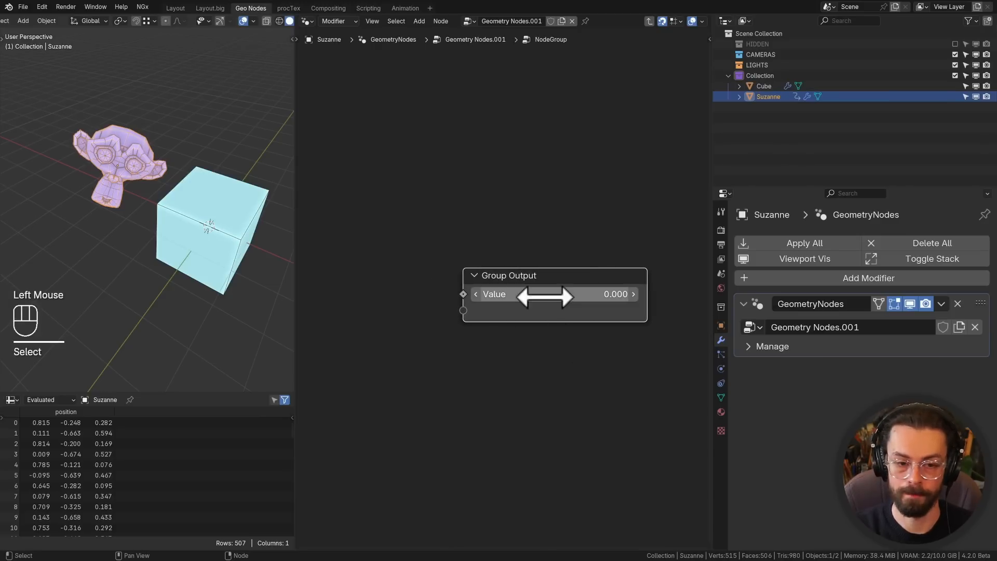
double_click(555, 294)
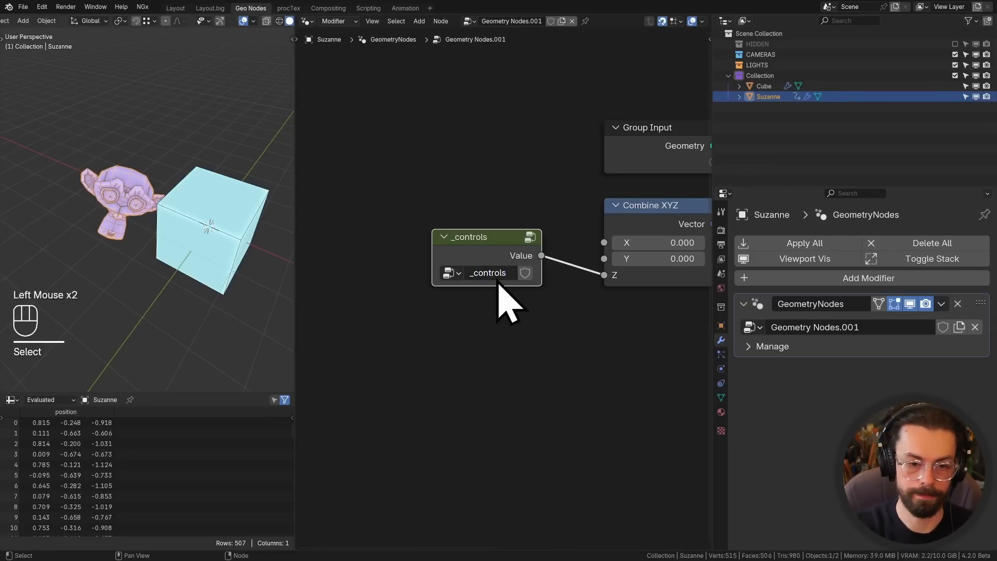
key("shift+a")
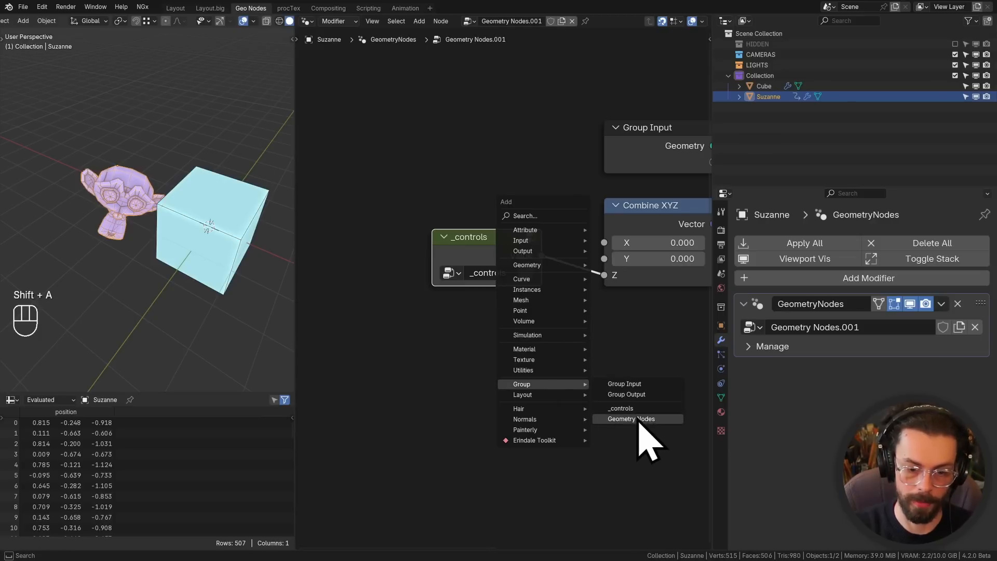
- Feed the cube's Scale from the shared _controls group through a Maximum math node
left_click(629, 419)
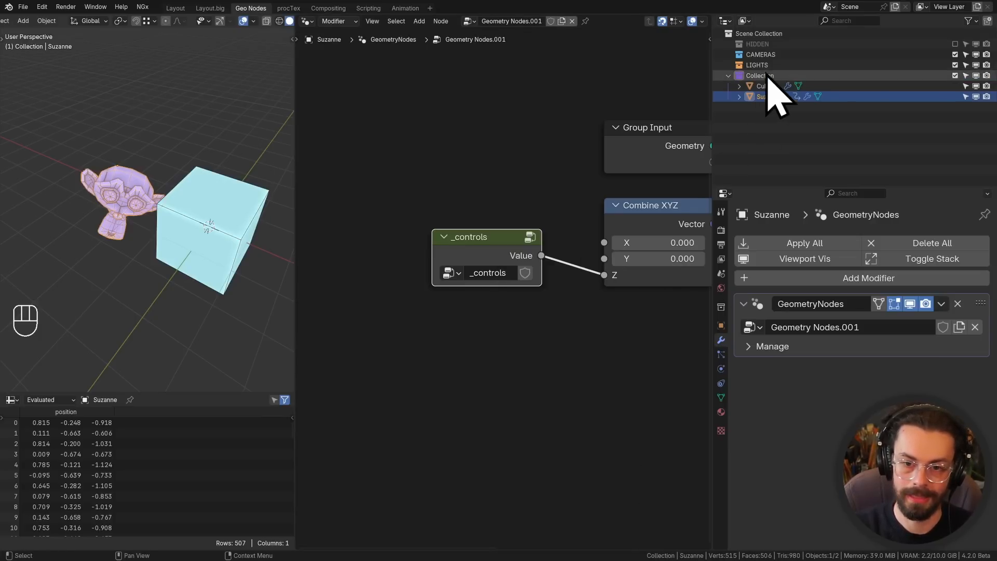
left_click(763, 85)
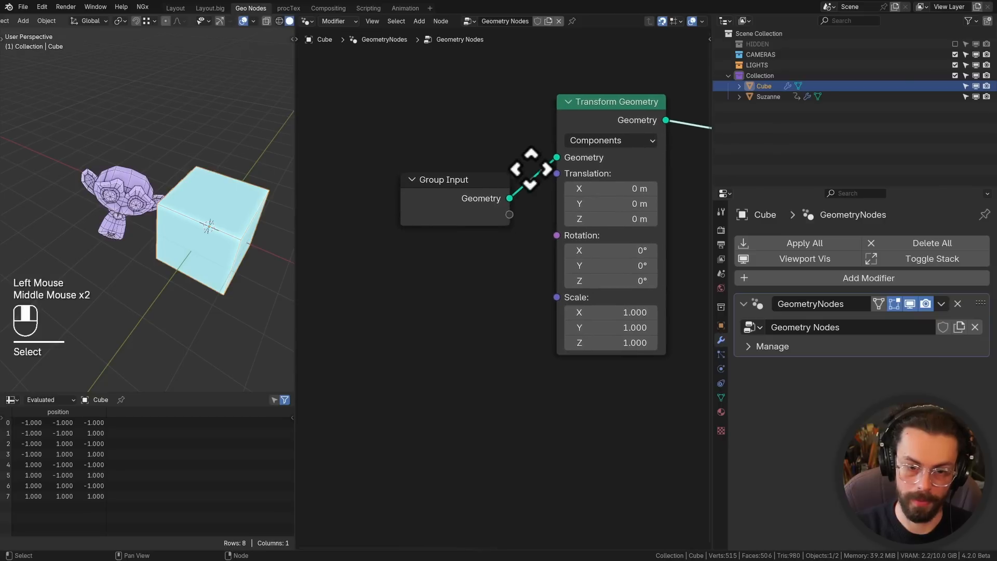
key("shift+a")
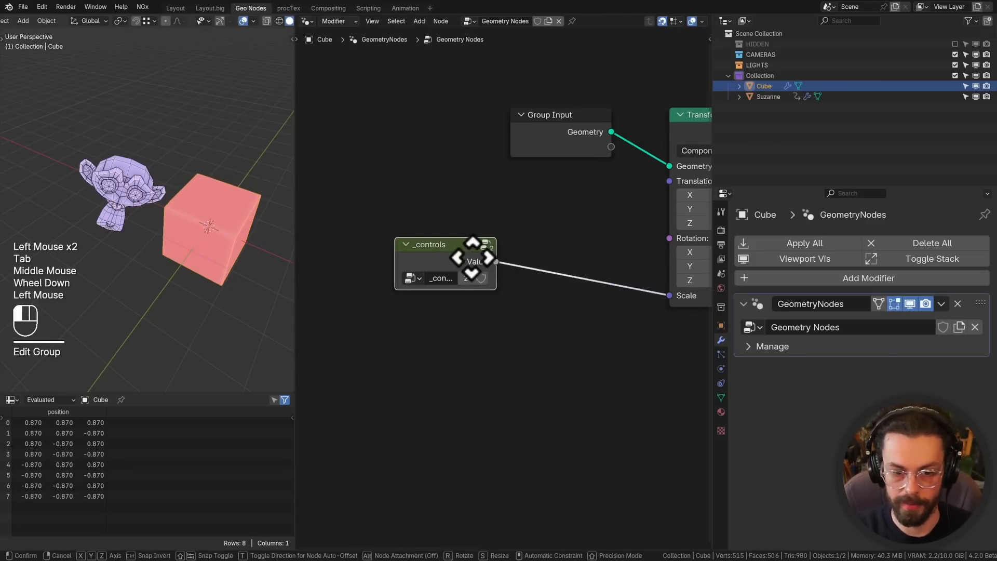
left_click(589, 274)
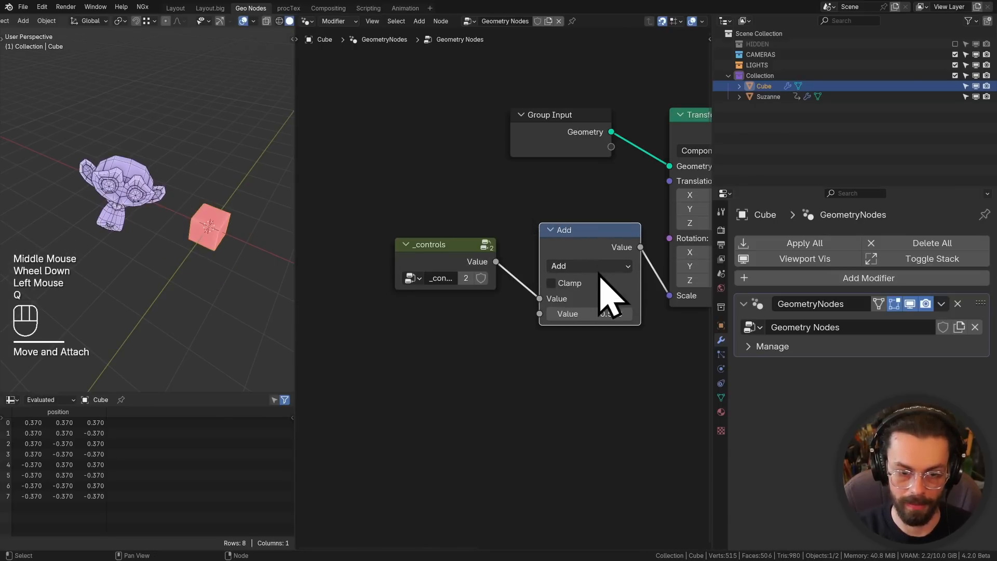
double_click(579, 314)
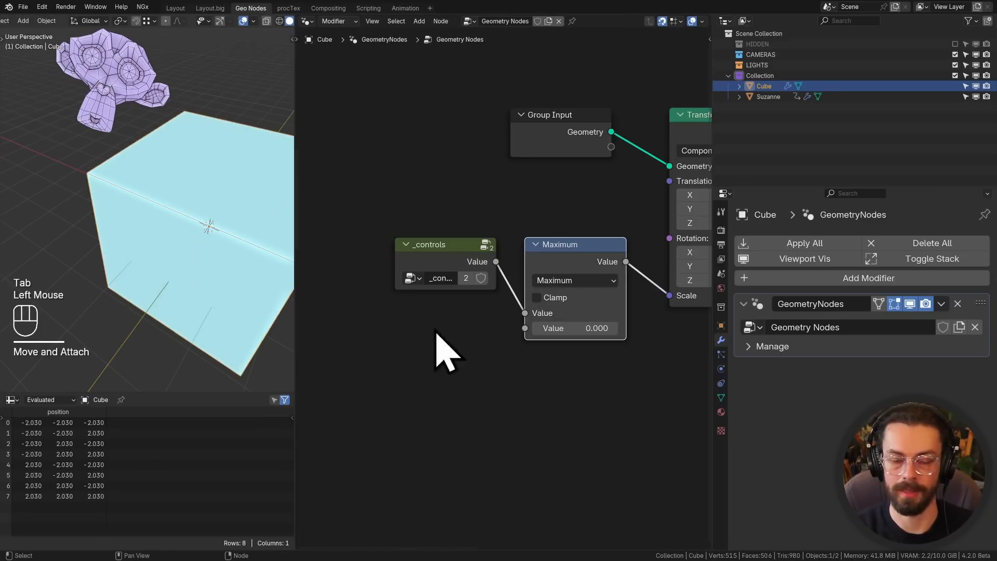
mouse_move(547, 394)
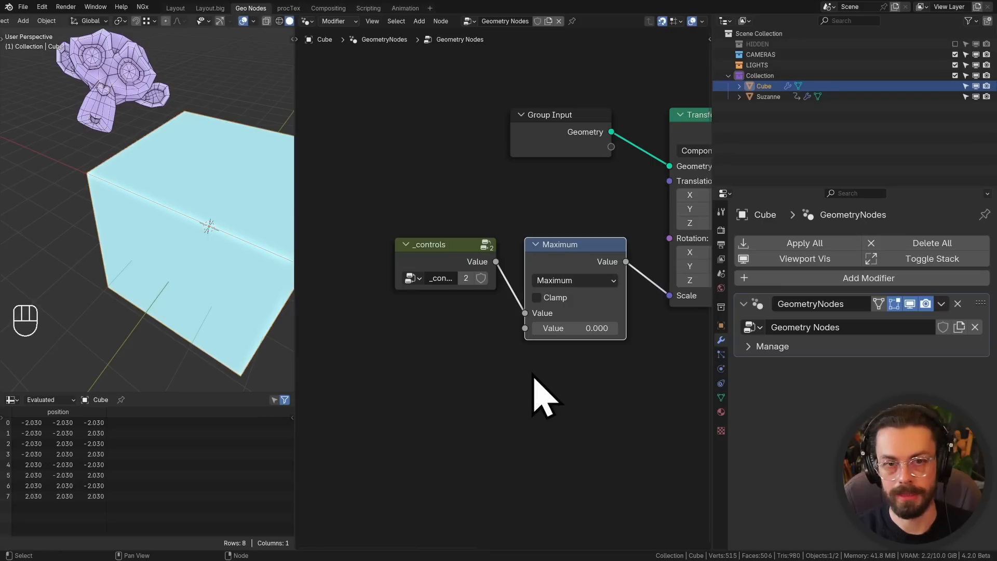
mouse_move(583, 306)
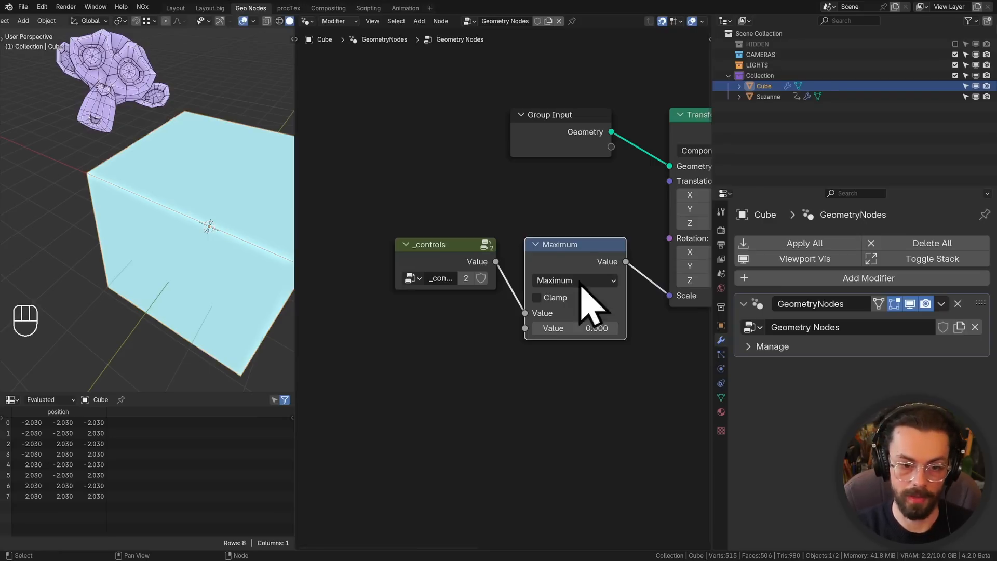
double_click(560, 244)
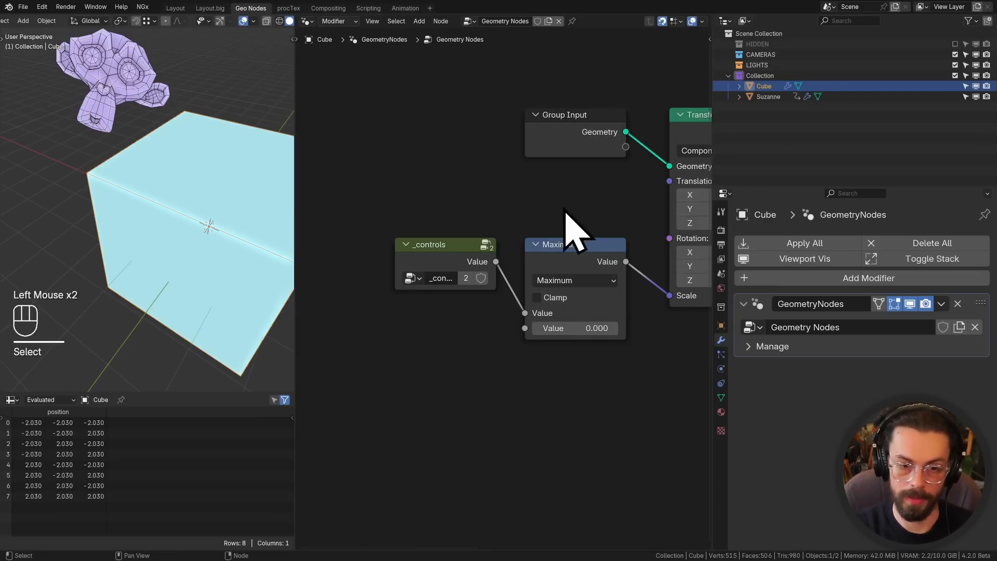
scroll("down", 3)
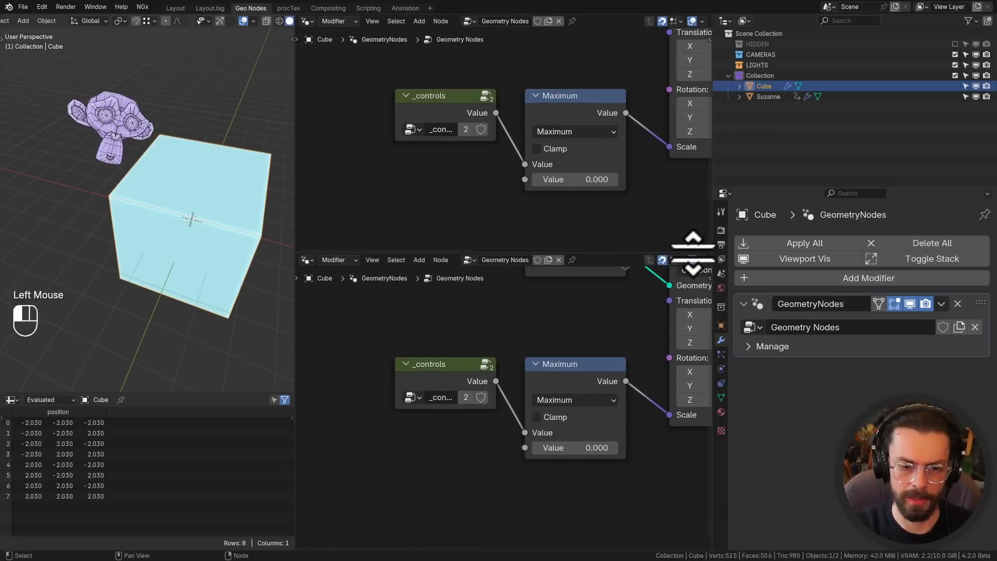
- Switch the lower pane to the Shader Editor, add a cube material, enable Material Preview
left_click(306, 260)
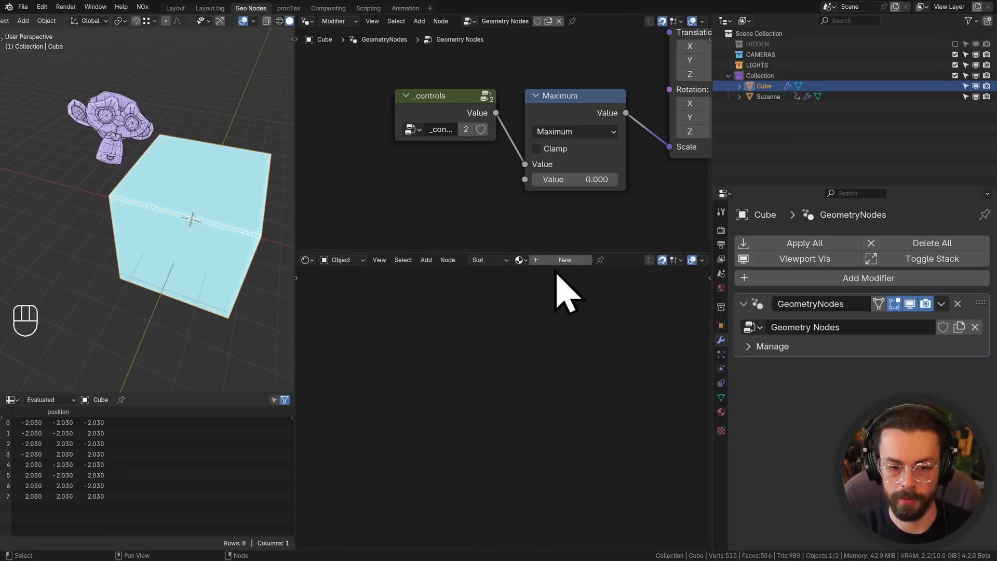
left_click(563, 260)
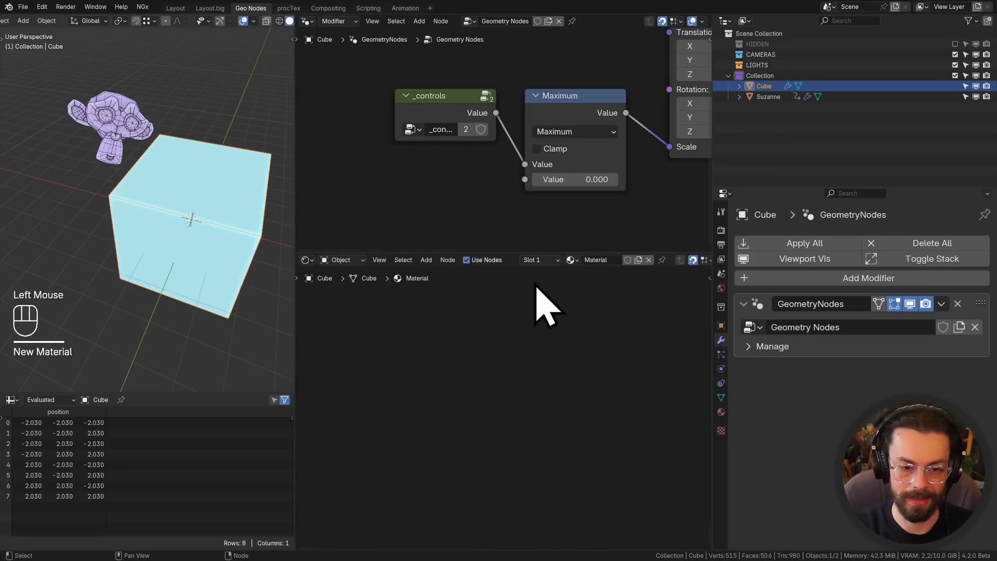
mouse_move(241, 255)
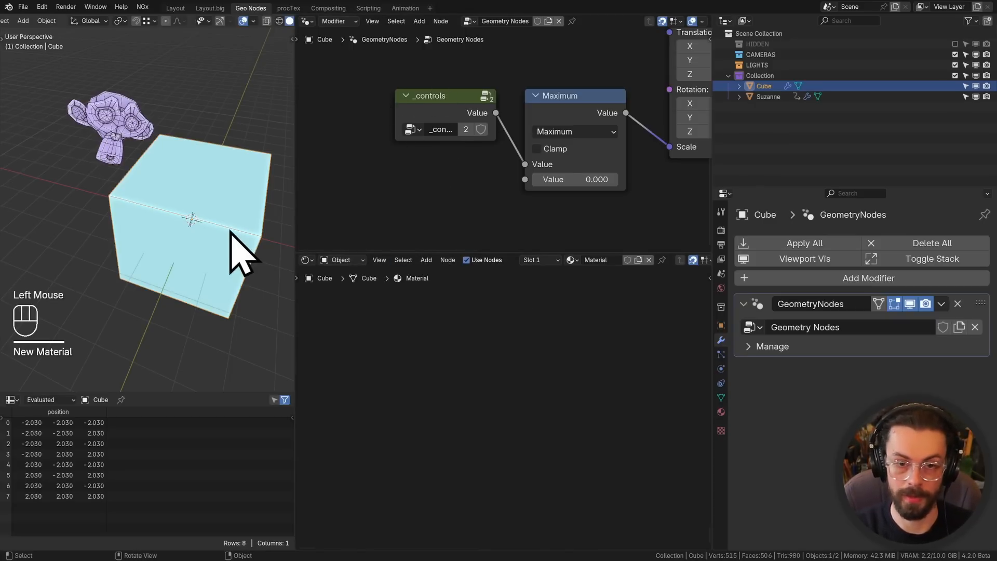
key("a")
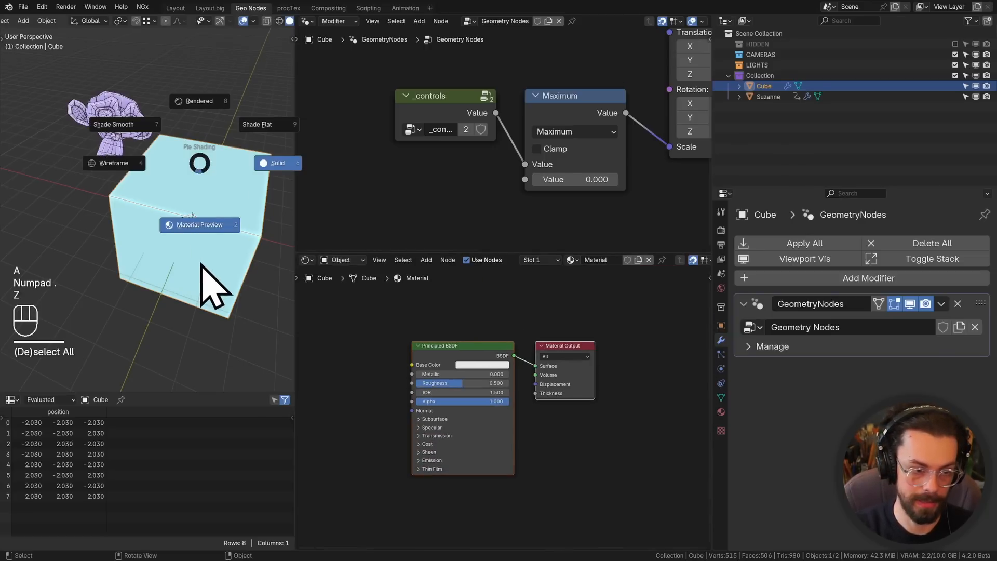
left_click(277, 162)
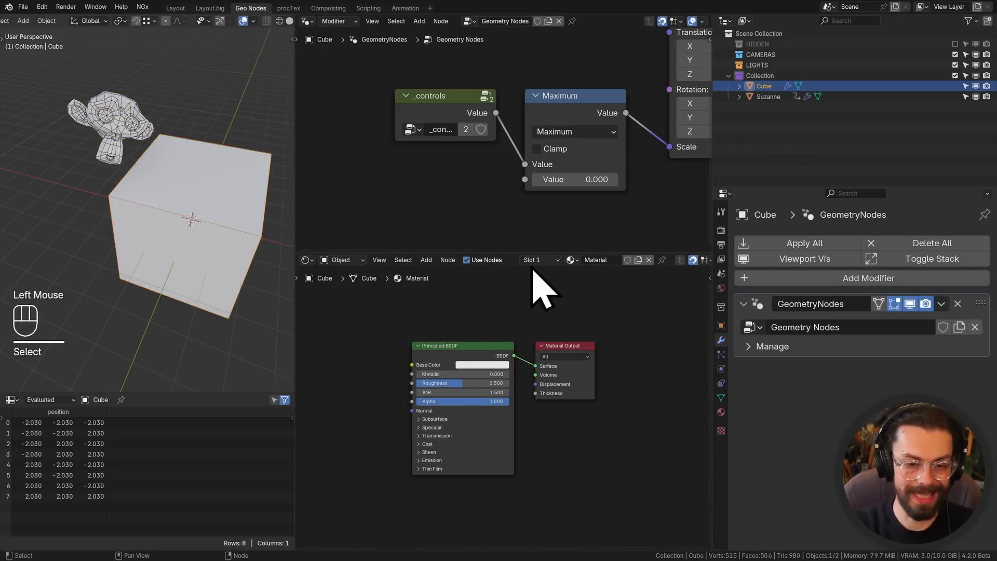
scroll("down", 3)
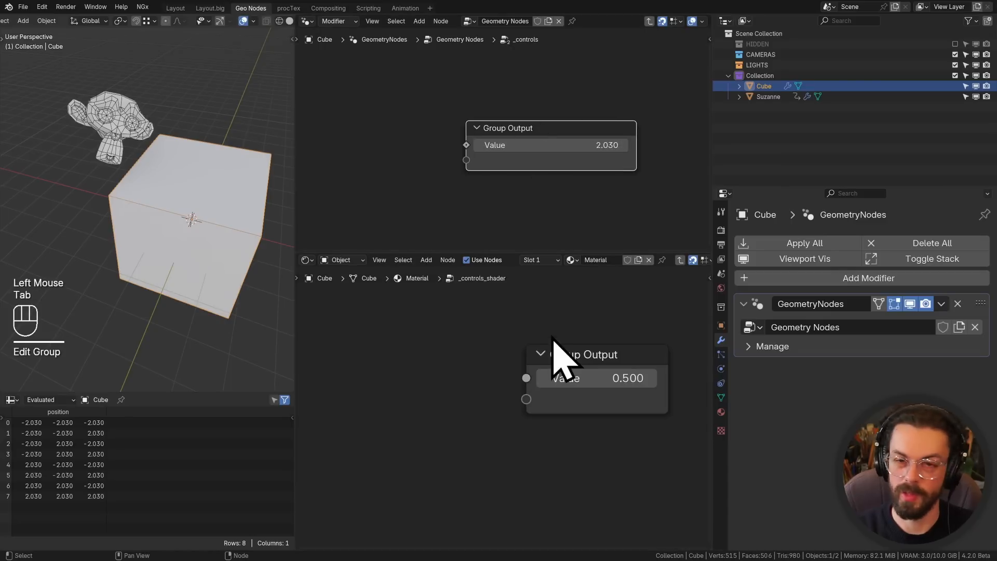
- Copy the shader control value and connect a new node to it in the cube's material
right_click(628, 377)
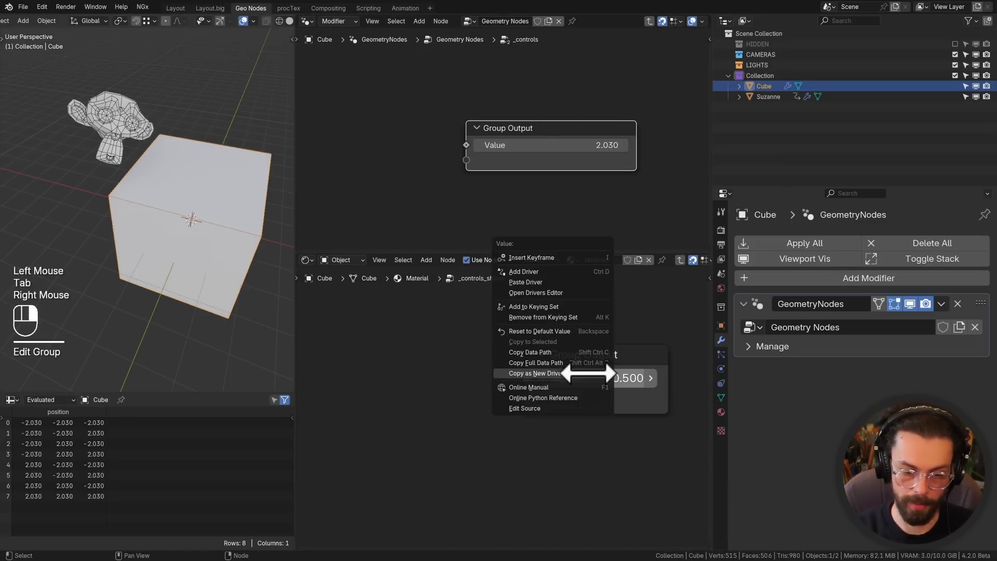
left_click(525, 281)
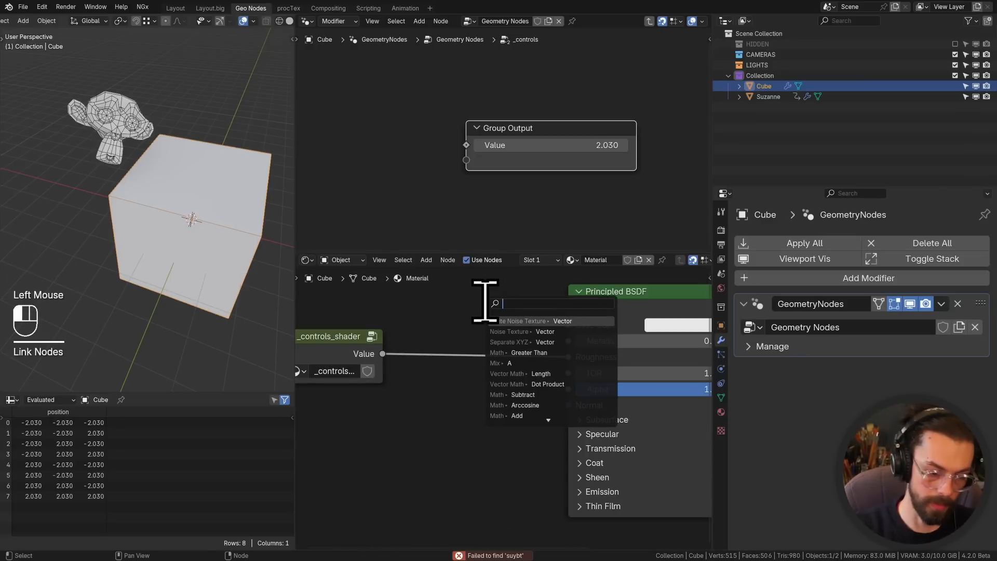
left_click(523, 394)
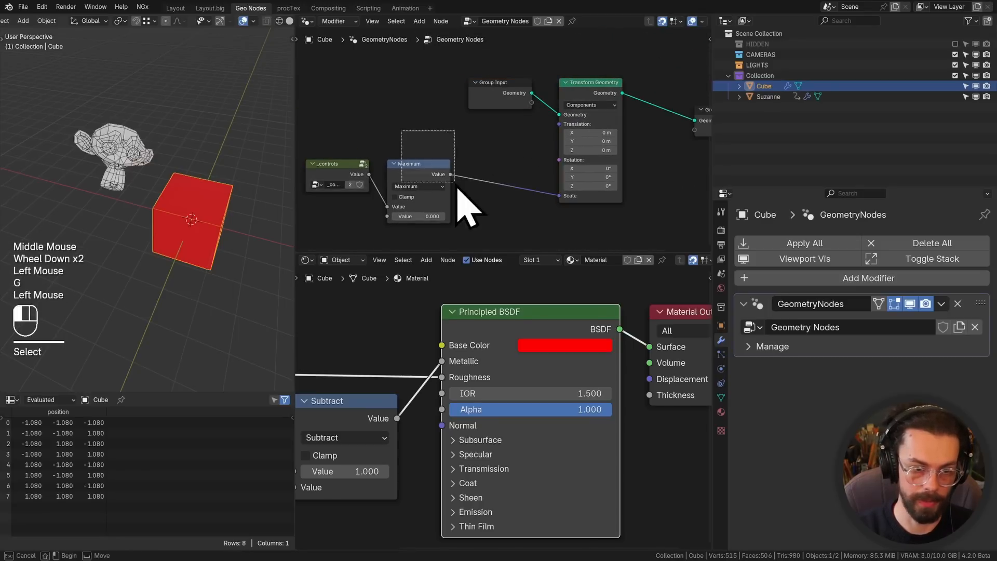
key("ctrl+x")
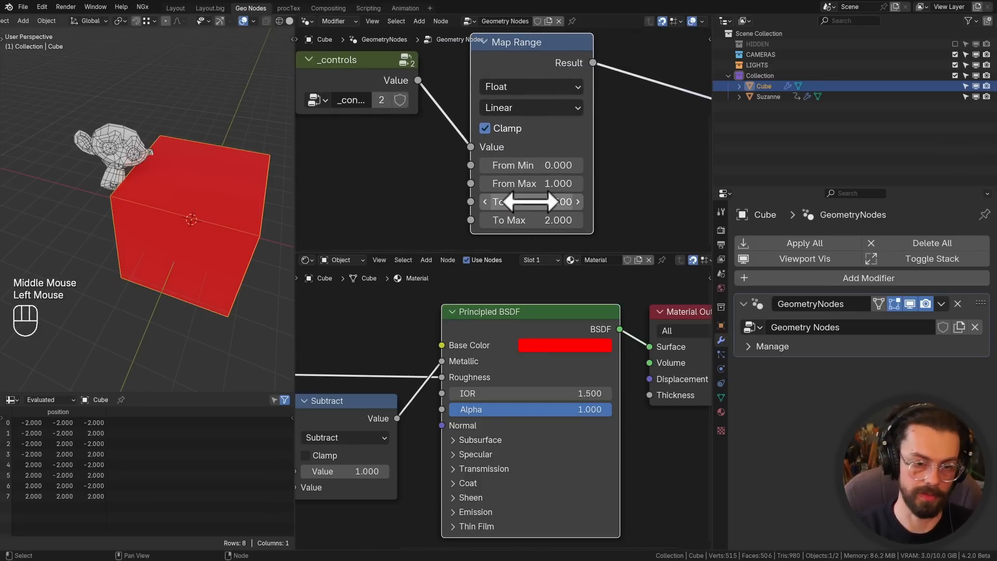
- Edit the _controls group so the Map Range-driven cube scale value reads 0.090
key("Tab")
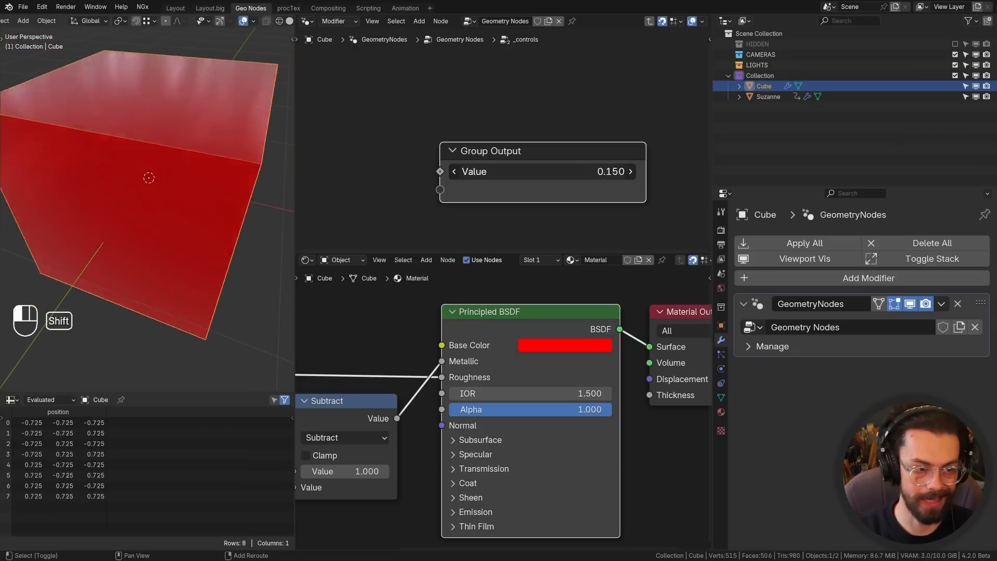
scroll("down", 3)
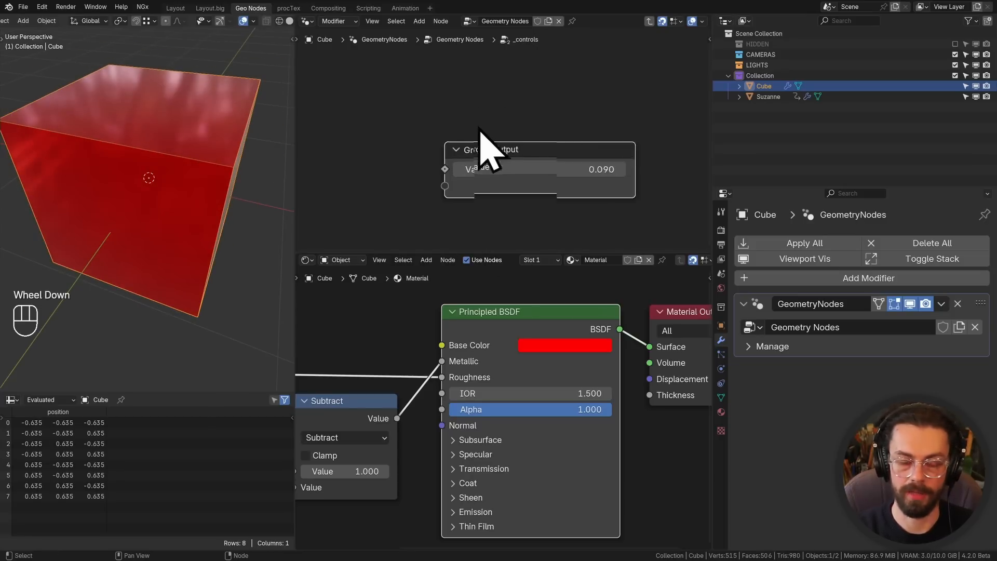
scroll("down", 3)
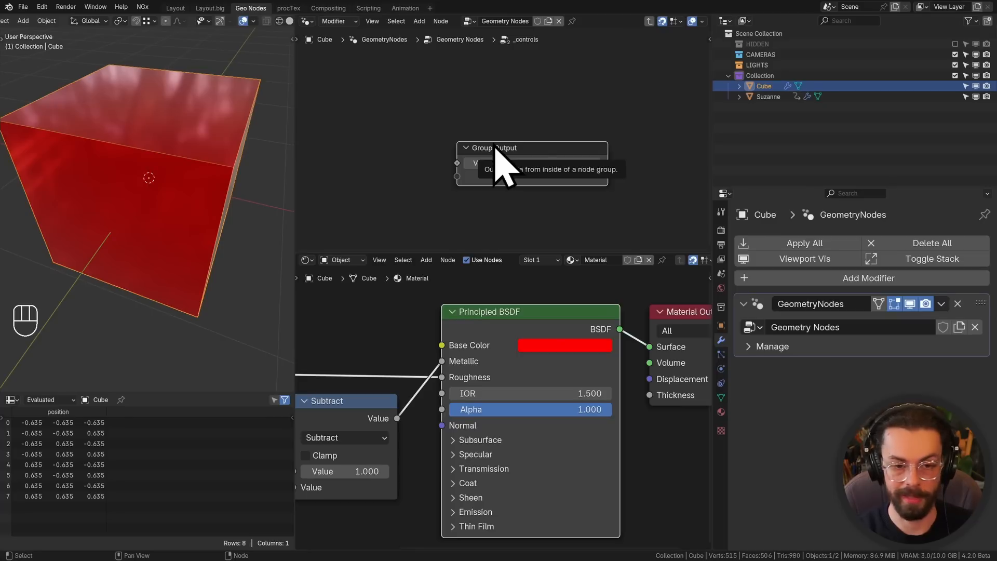
scroll("down", 3)
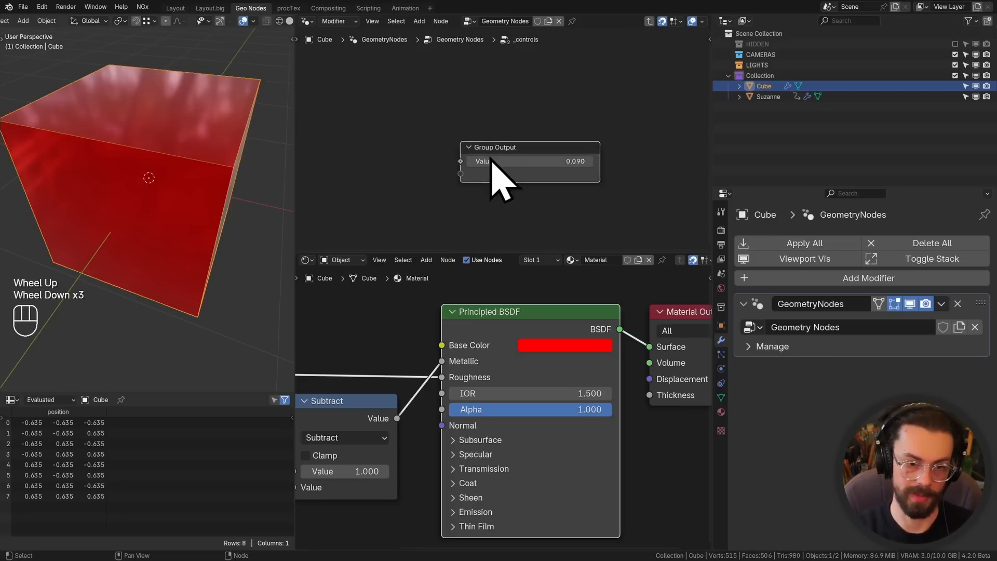
scroll("down", 3)
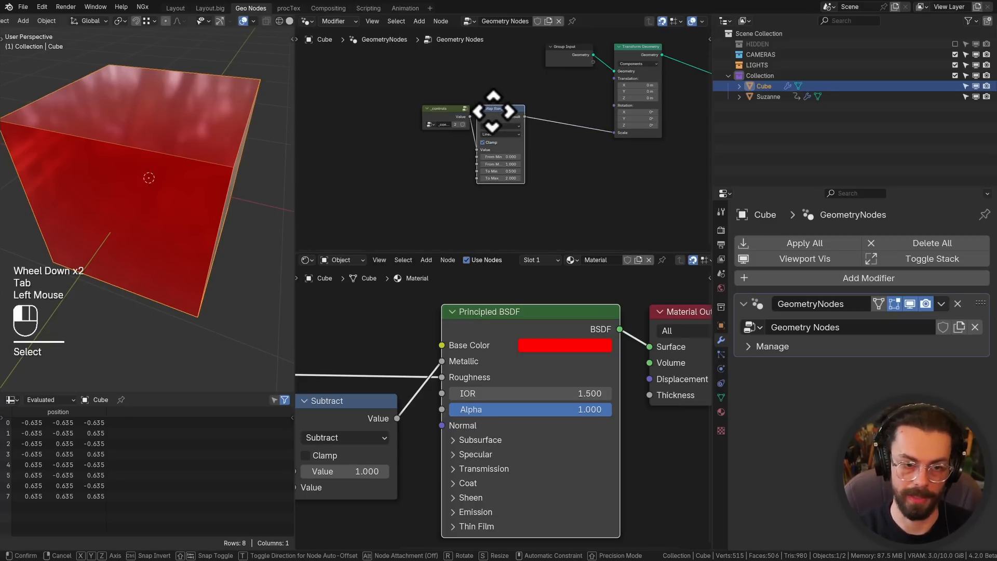
- Select Suzanne, set her Mix node to Color mode, and make colour B bright red
left_click(769, 96)
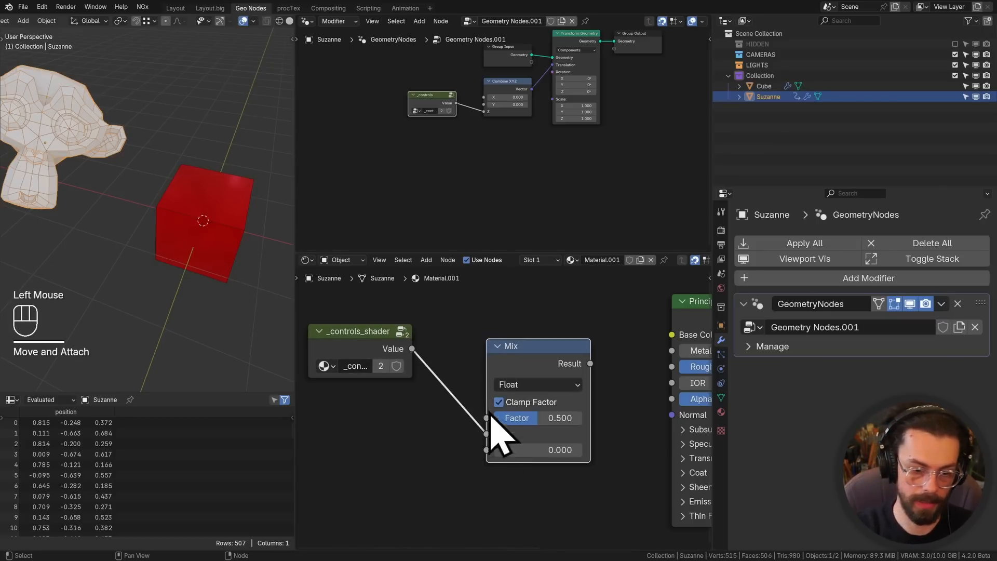
left_click(537, 384)
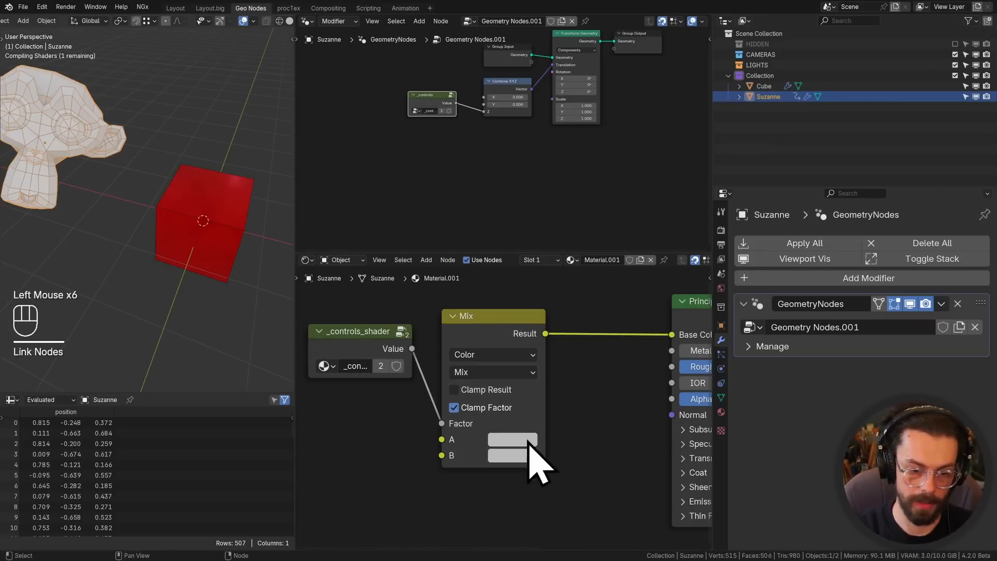
left_click(512, 455)
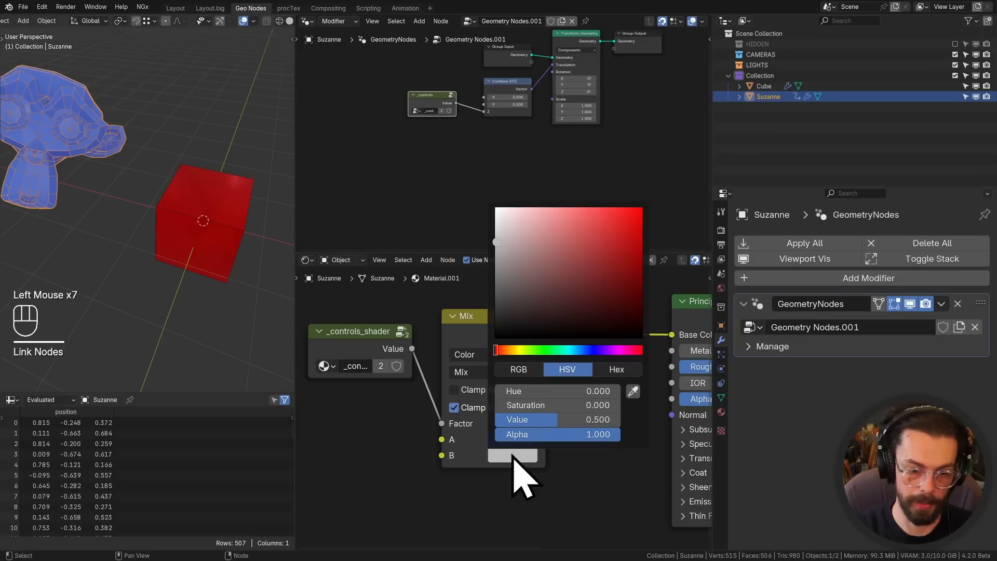
left_click(616, 213)
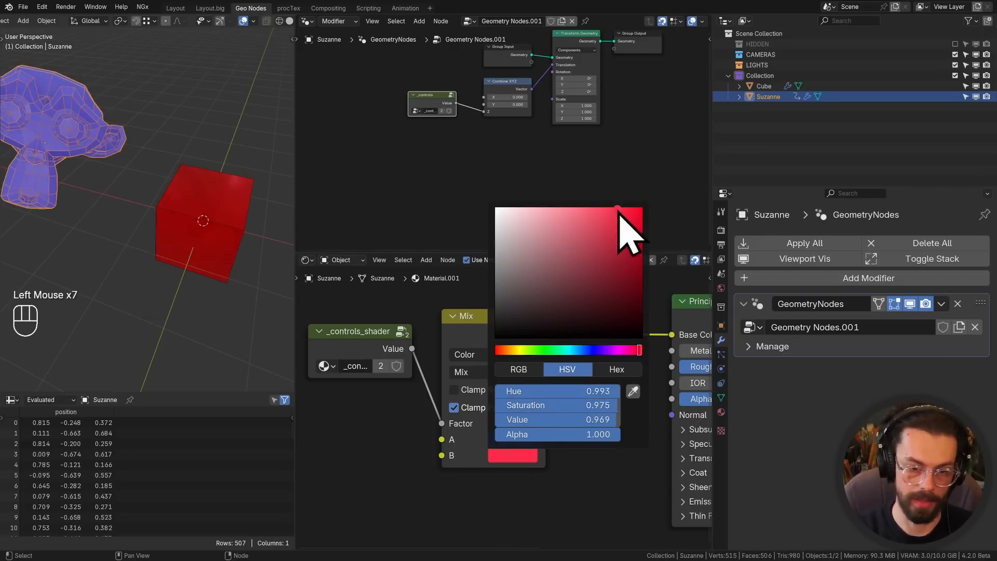
key("Tab")
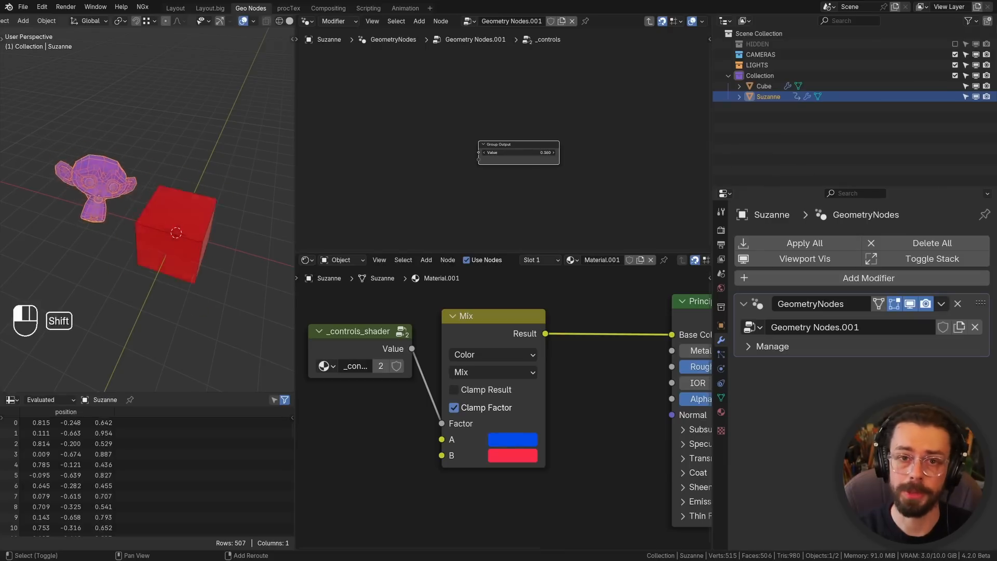
- Drag the shared _controls output value up to 0.640
left_click_drag(518, 152, 528, 152)
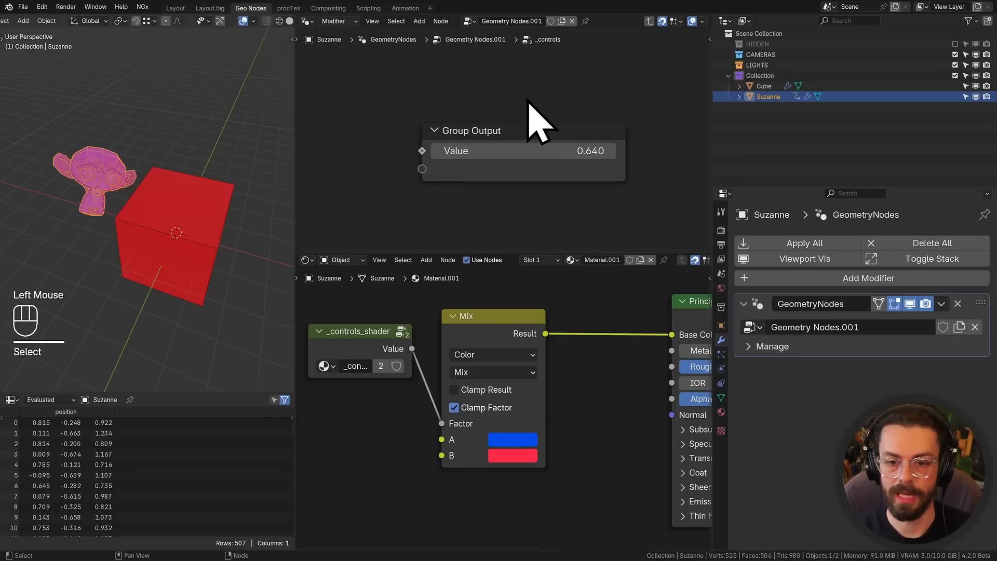
mouse_move(541, 114)
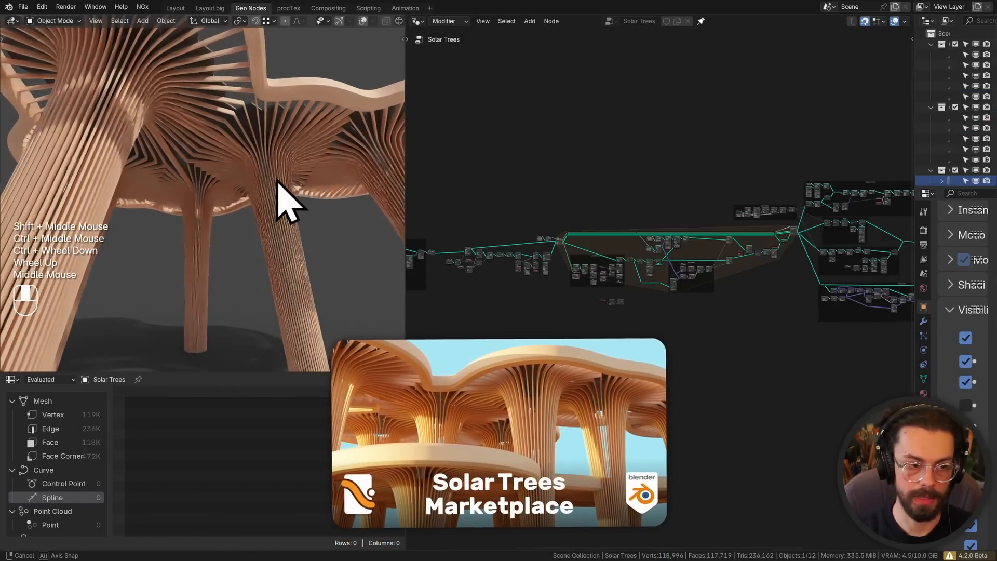
- Scroll the Solar Trees _controls group showing canopy, column and spoke values
scroll("up", 3)
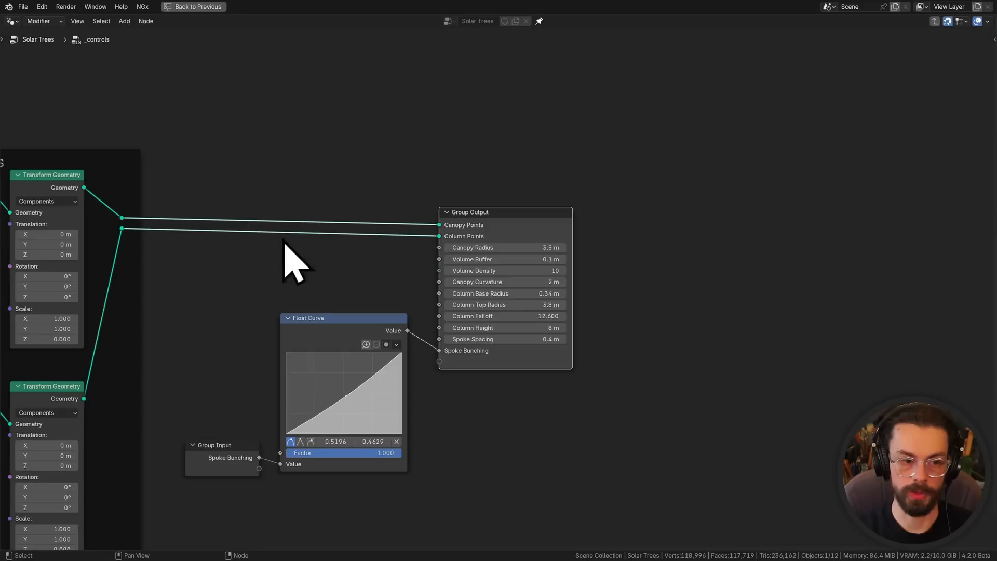
mouse_move(308, 267)
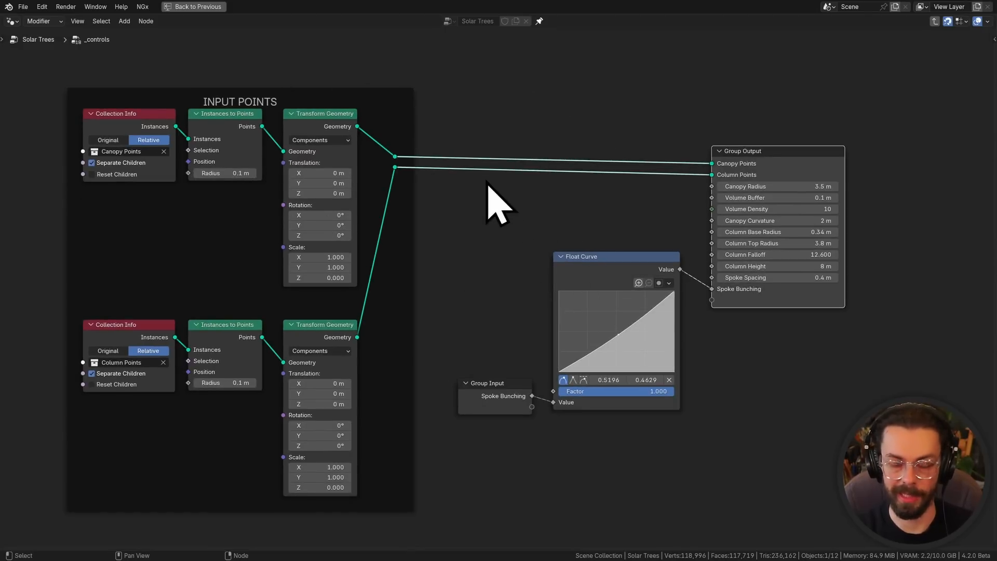
mouse_move(216, 184)
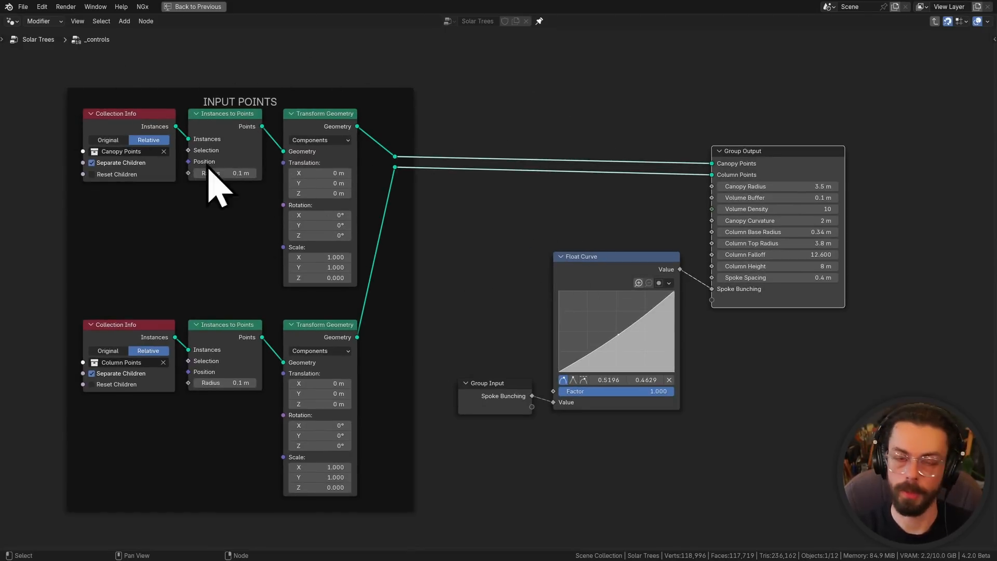
mouse_move(137, 229)
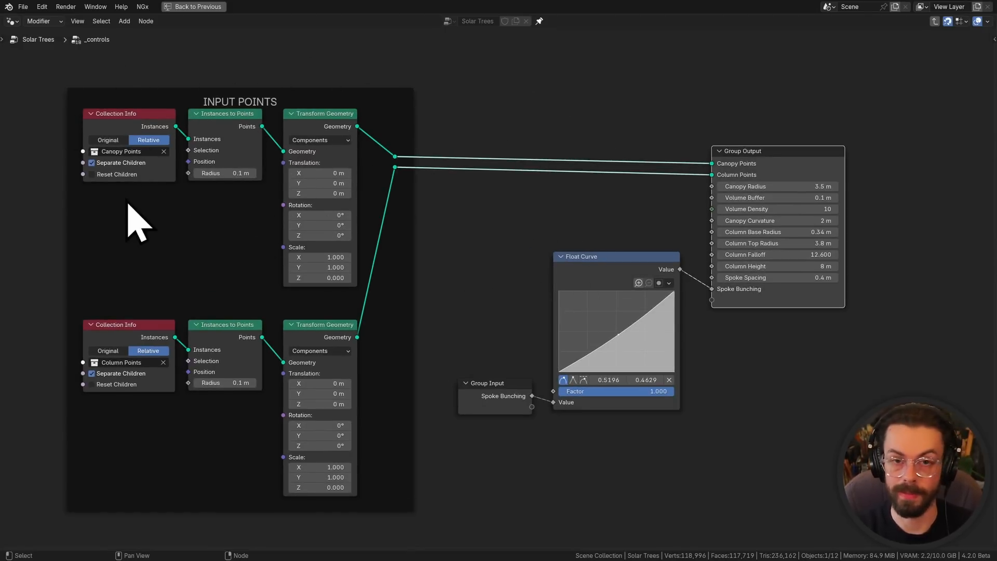
mouse_move(216, 159)
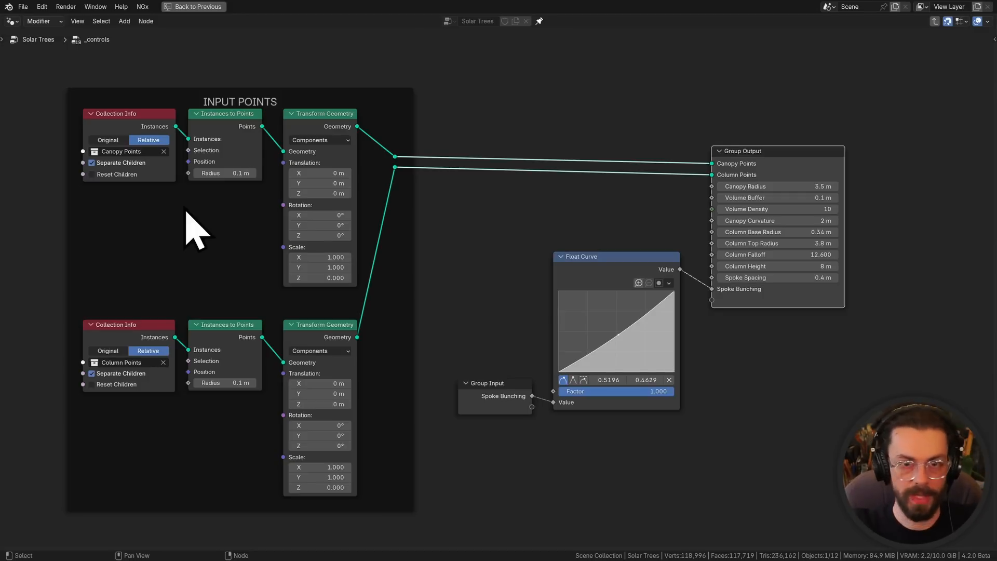
mouse_move(147, 146)
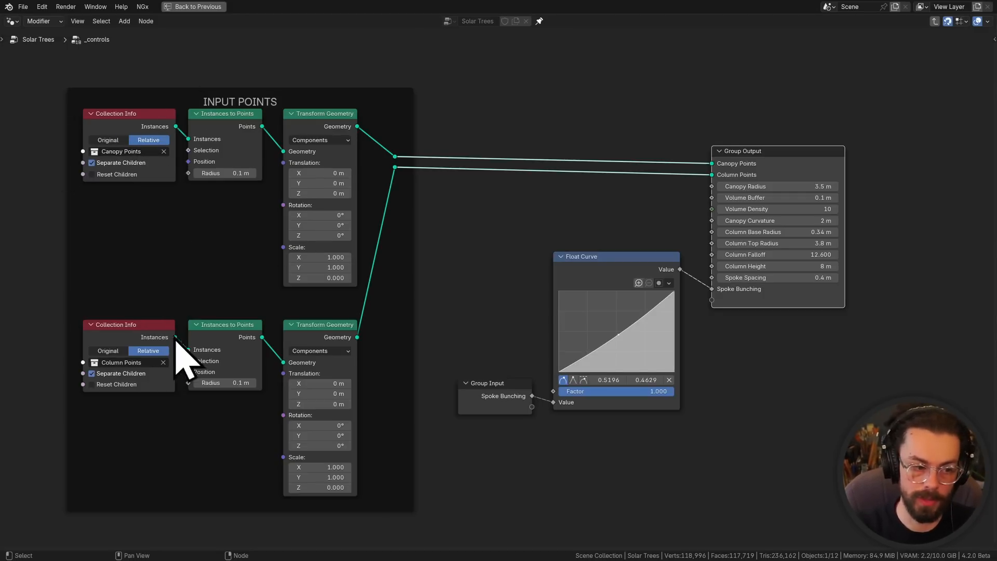
mouse_move(148, 351)
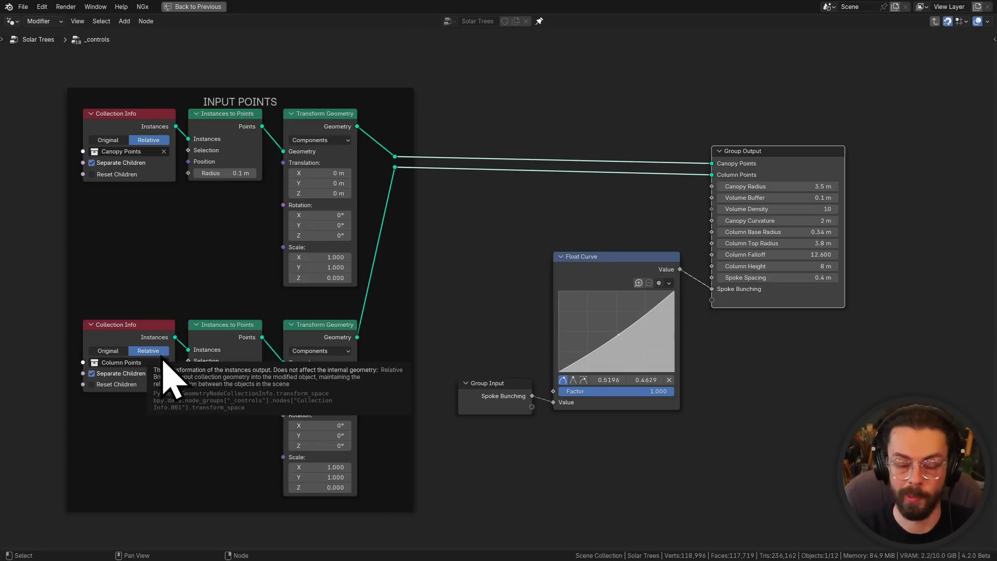
mouse_move(286, 261)
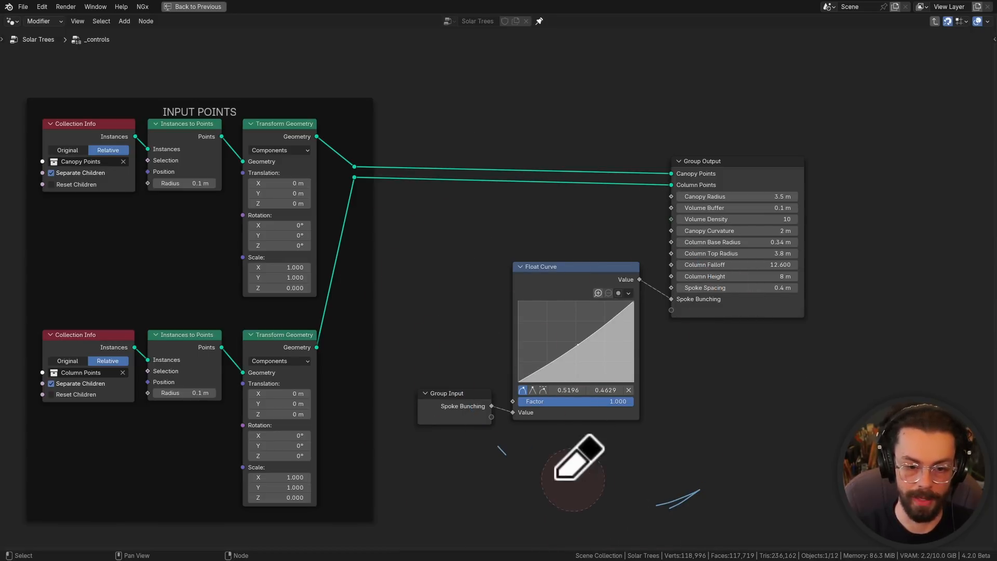
mouse_move(560, 324)
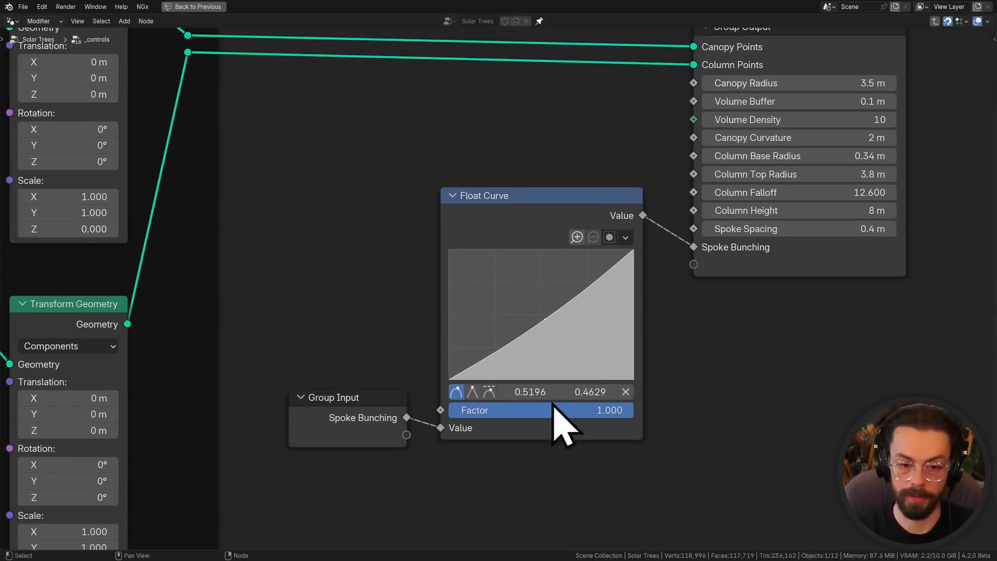
mouse_move(579, 356)
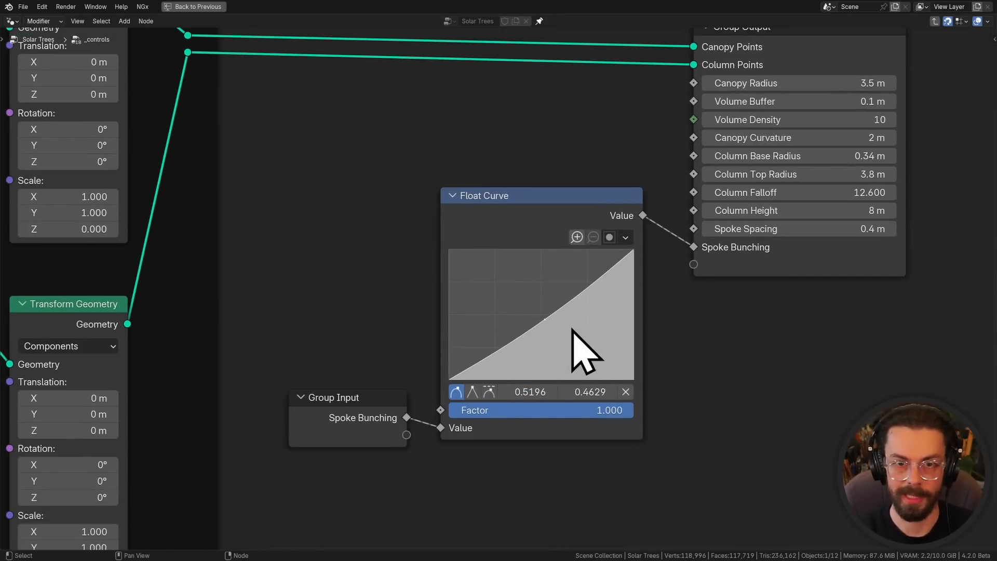
mouse_move(531, 232)
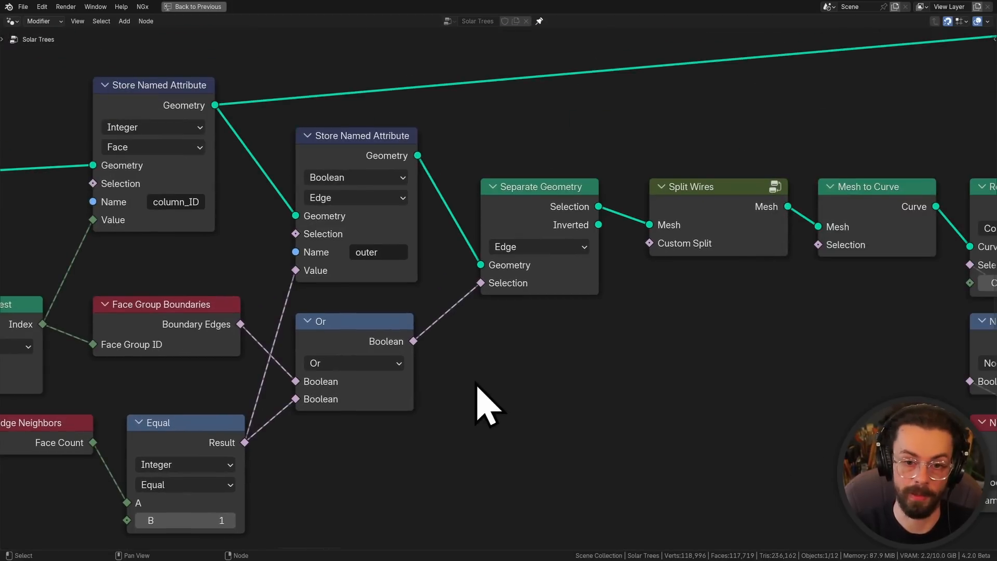
- Set the _controls Group Output Canopy Curvature field to 6.1 m
left_click(250, 8)
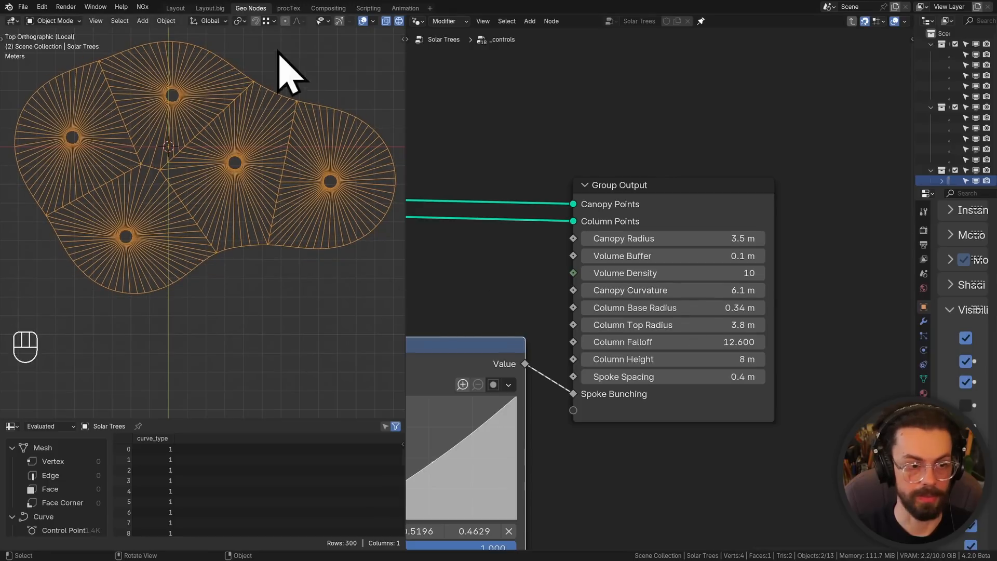
mouse_move(673, 290)
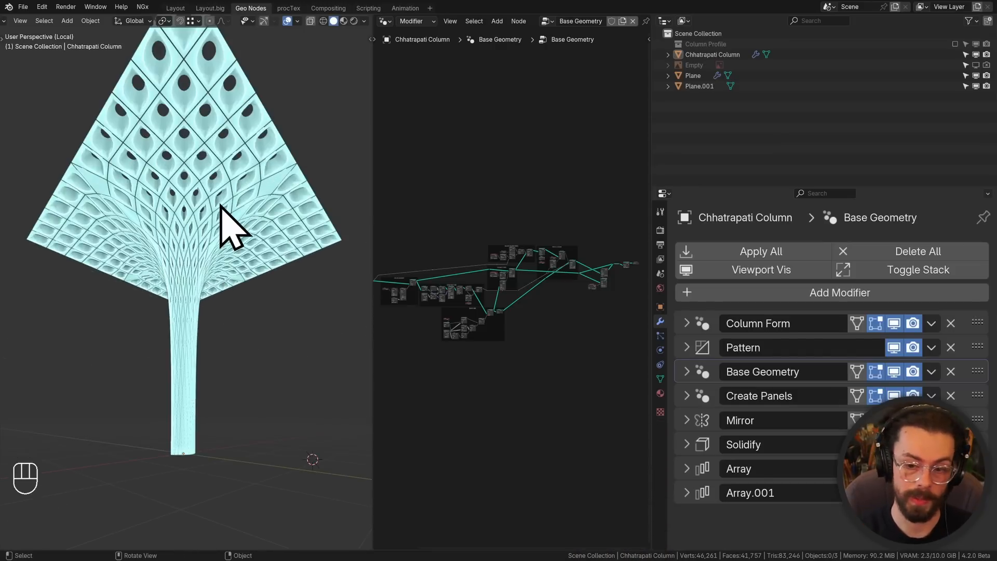
mouse_move(712, 394)
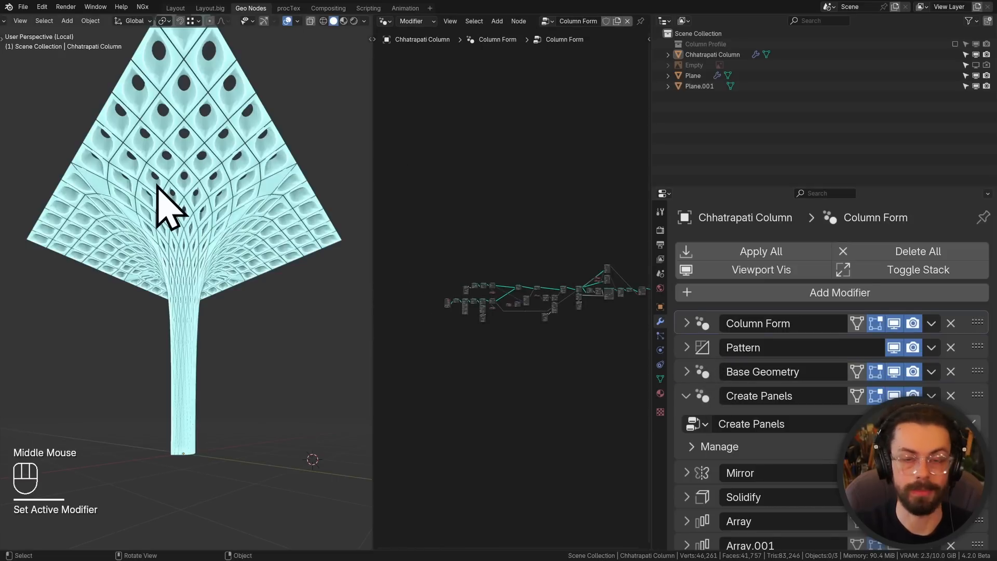
mouse_move(703, 347)
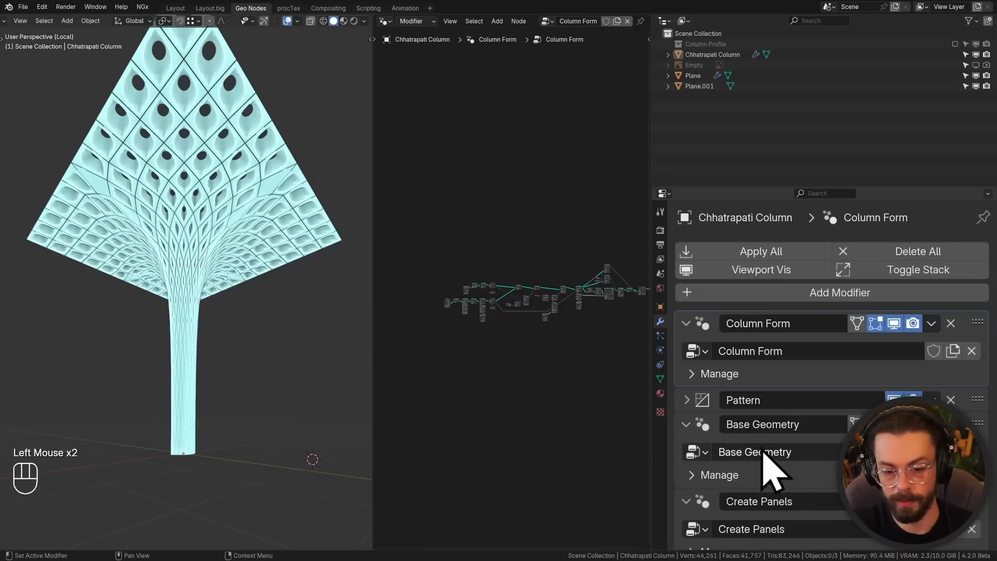
- Zoom the node editor onto the _controls group in the Column Form tree
scroll("up", 3)
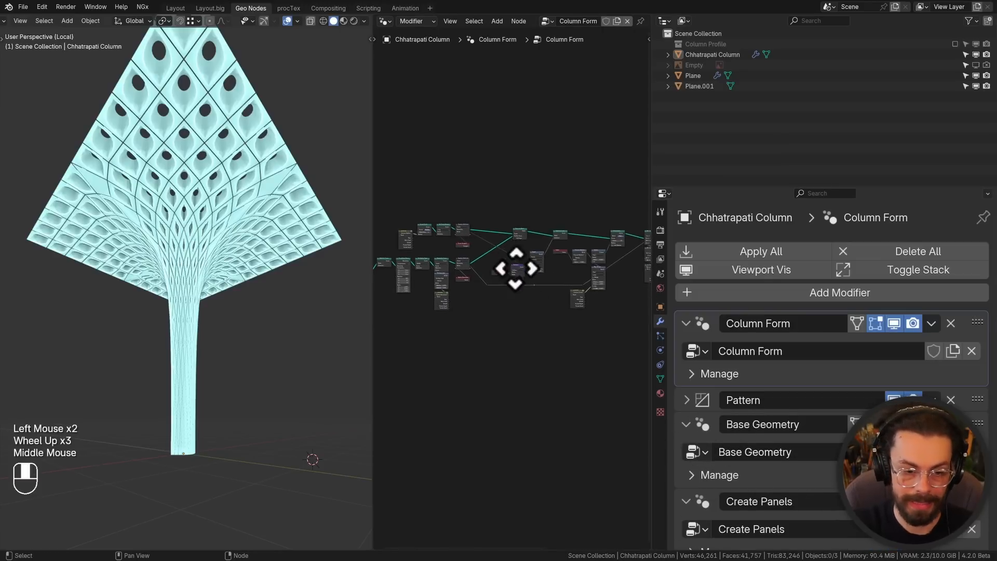
scroll("up", 3)
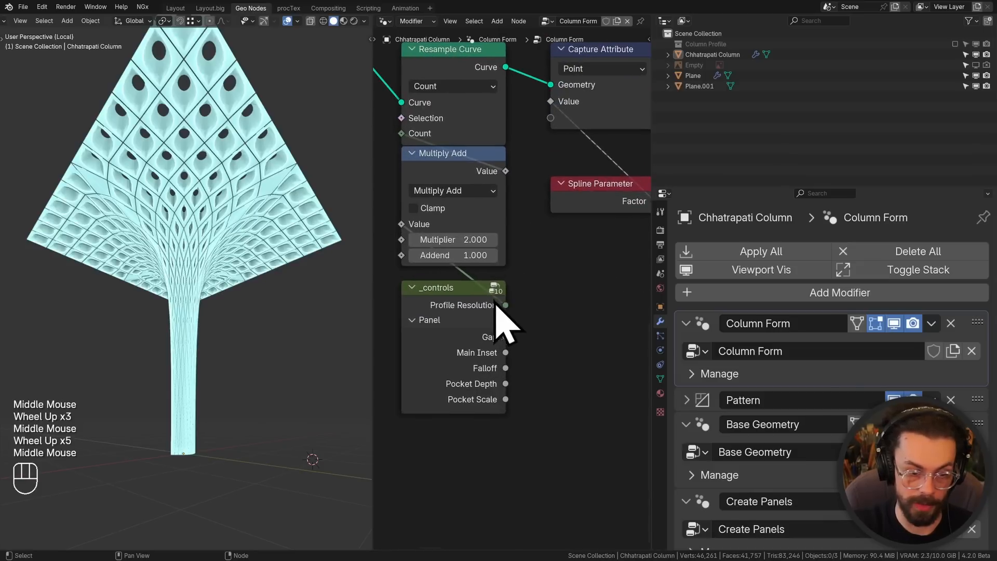
- Inspect the _controls group's radius, resolution and panel outputs, then open another file
key("Tab")
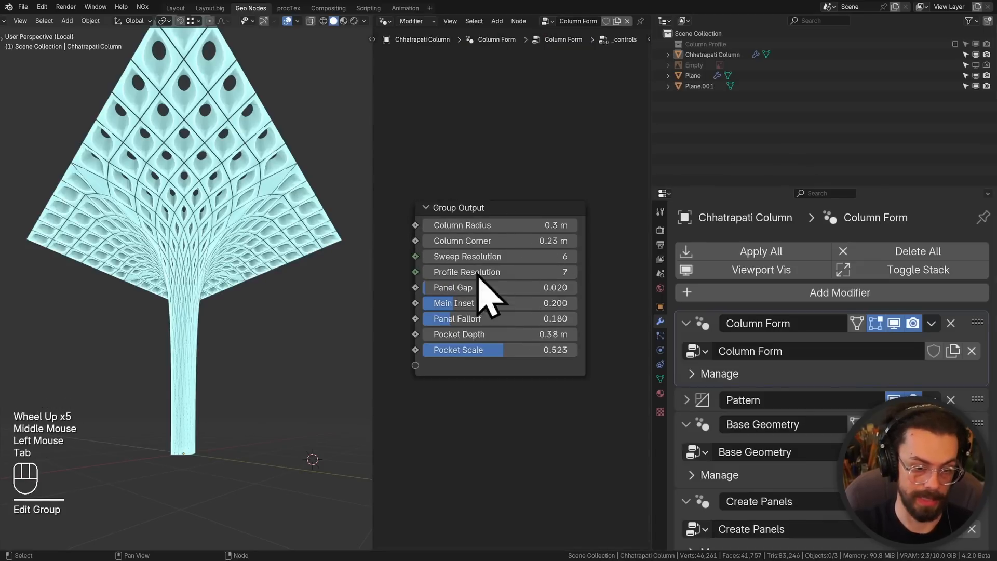
double_click(462, 240)
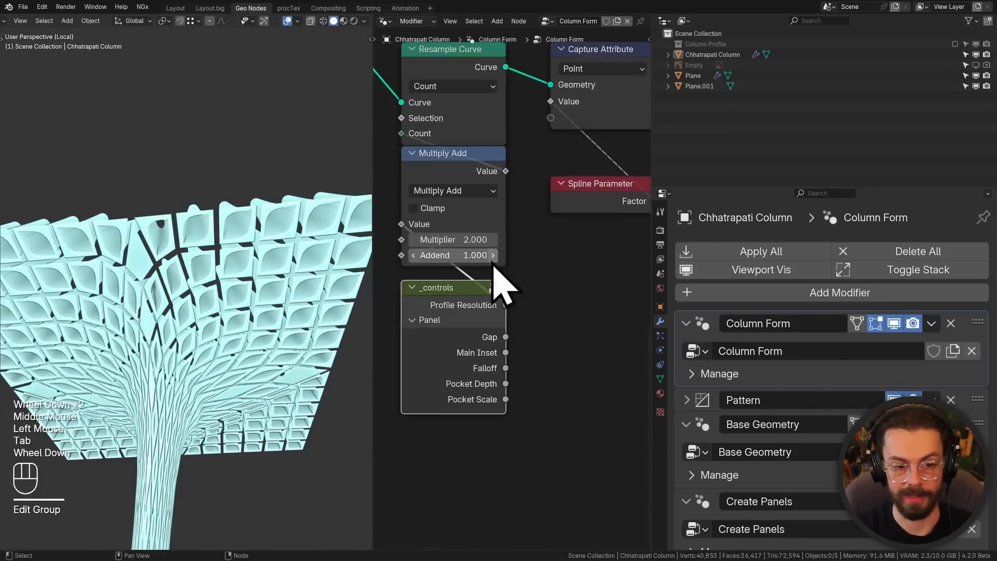
scroll("up", 3)
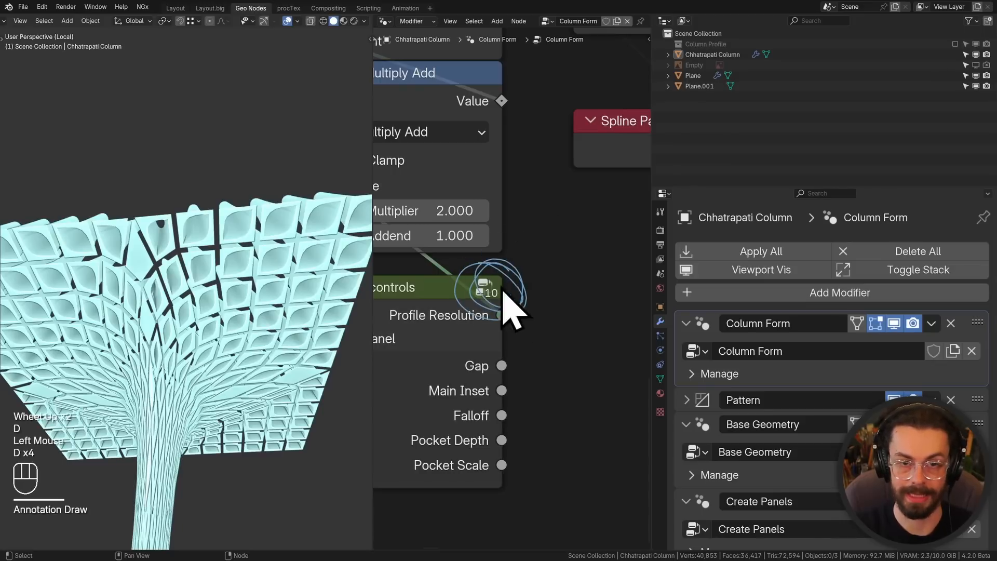
mouse_move(578, 292)
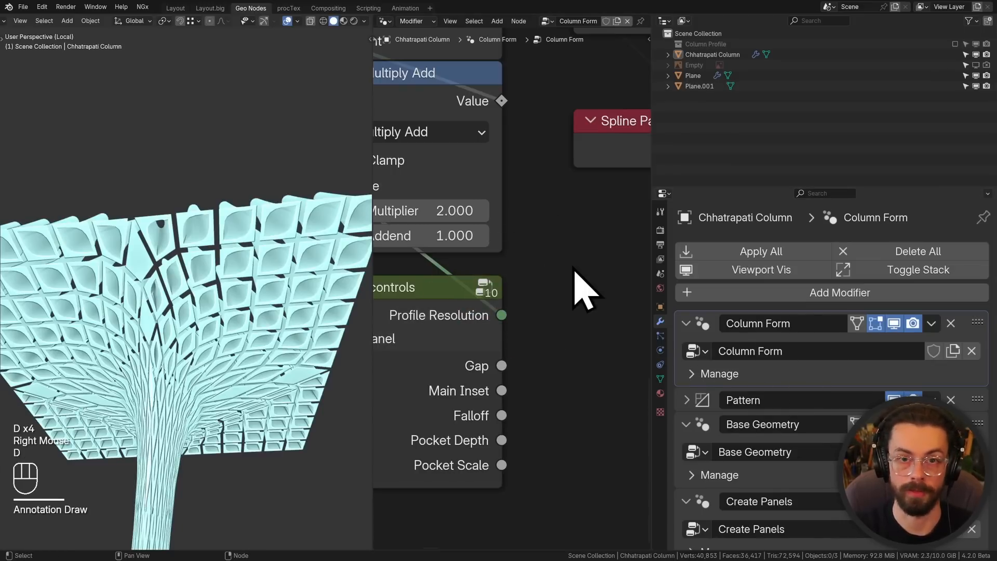
key("ctrl+o")
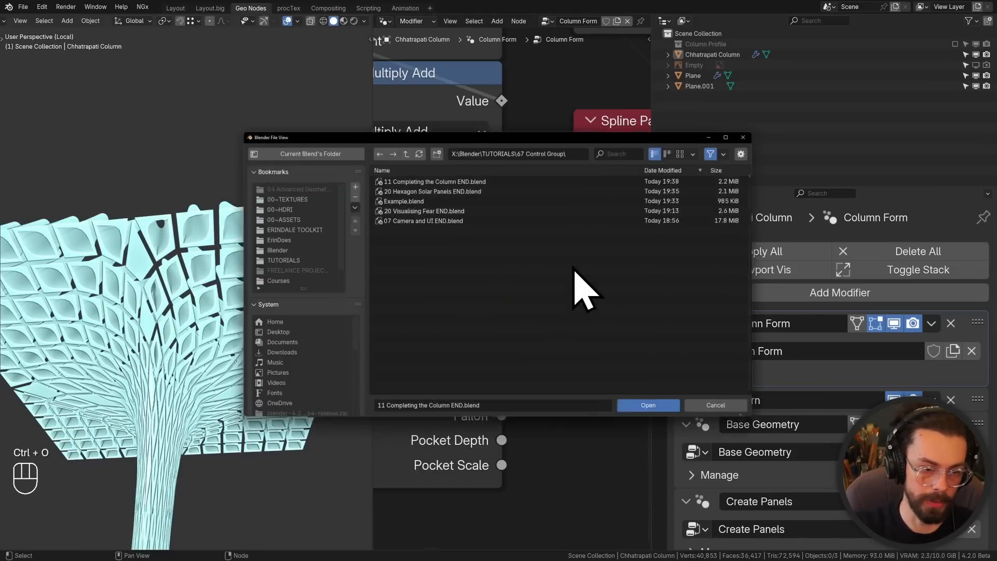
- Open the Boids Simulation example .blend from the file browser
left_click(647, 405)
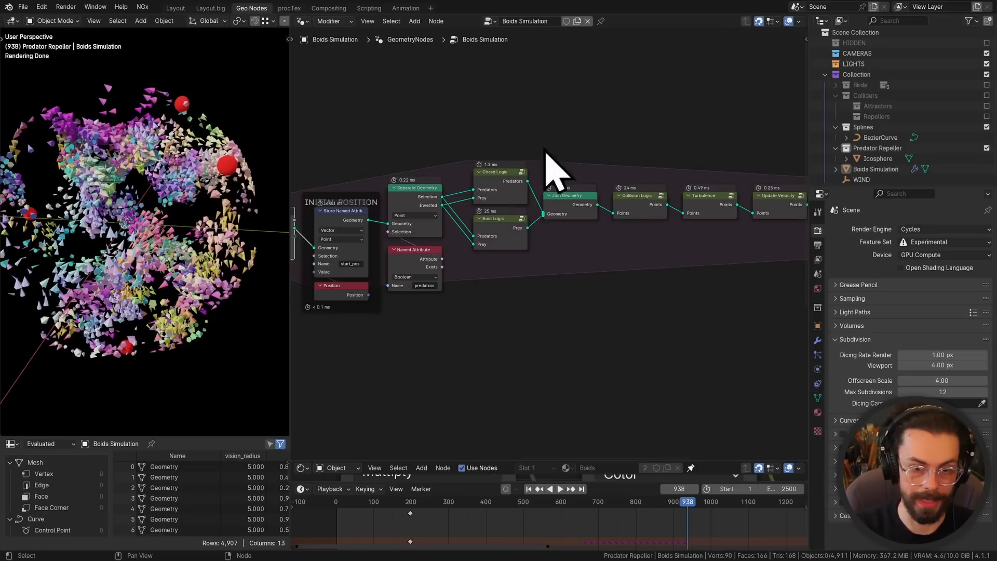
- Enter the Collision Logic and Collision Step groups and zoom onto the nested _controls node
double_click(635, 195)
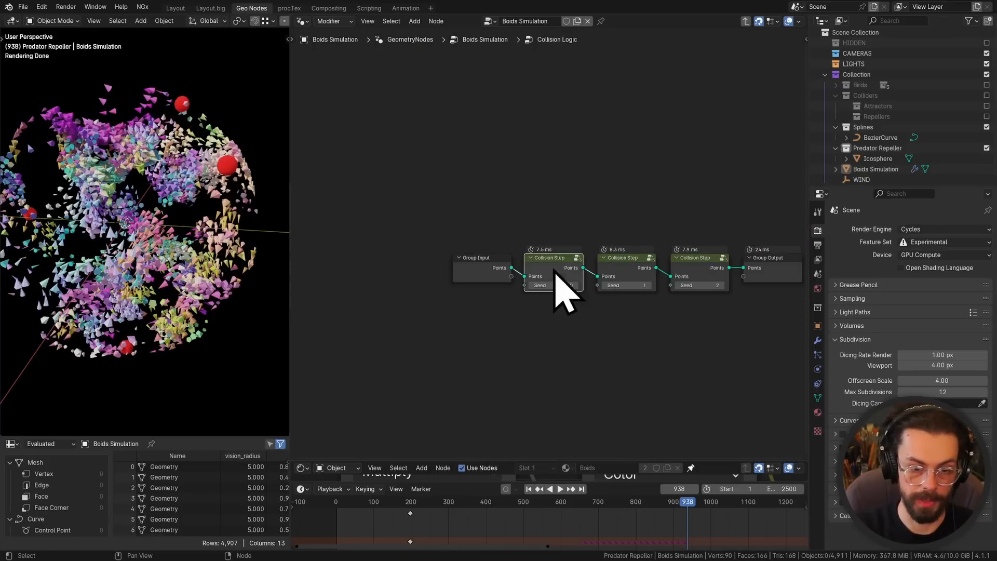
double_click(553, 258)
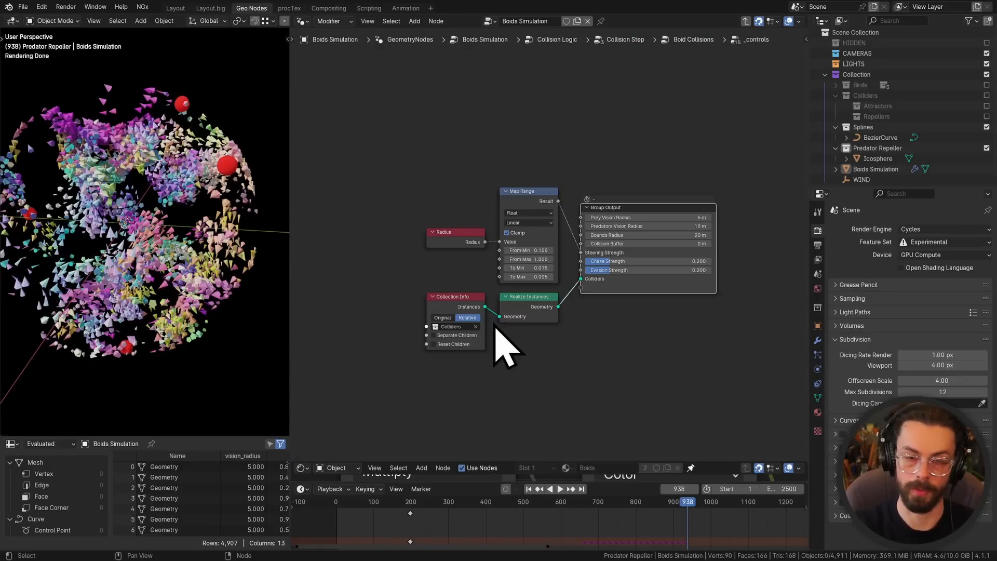
scroll("up", 3)
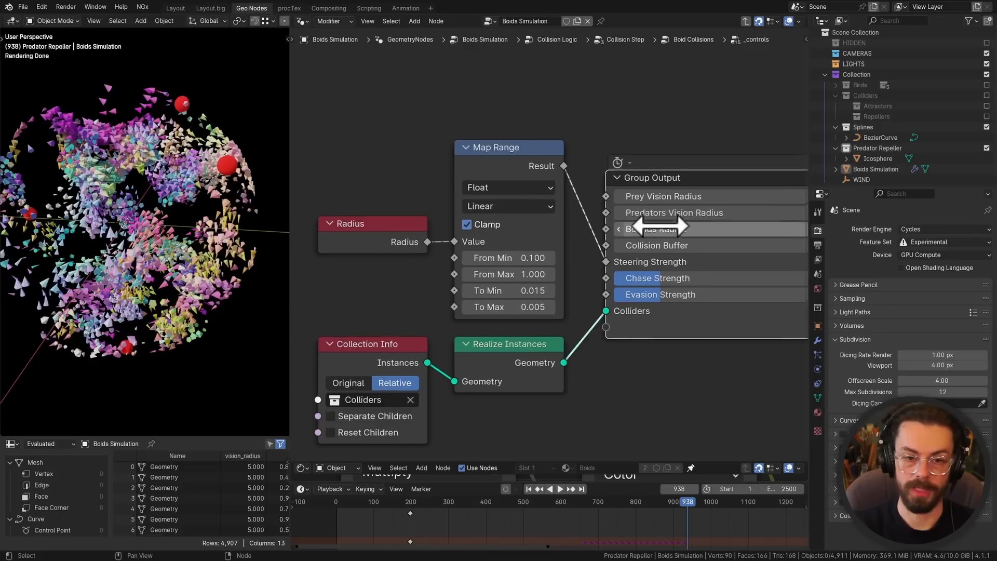